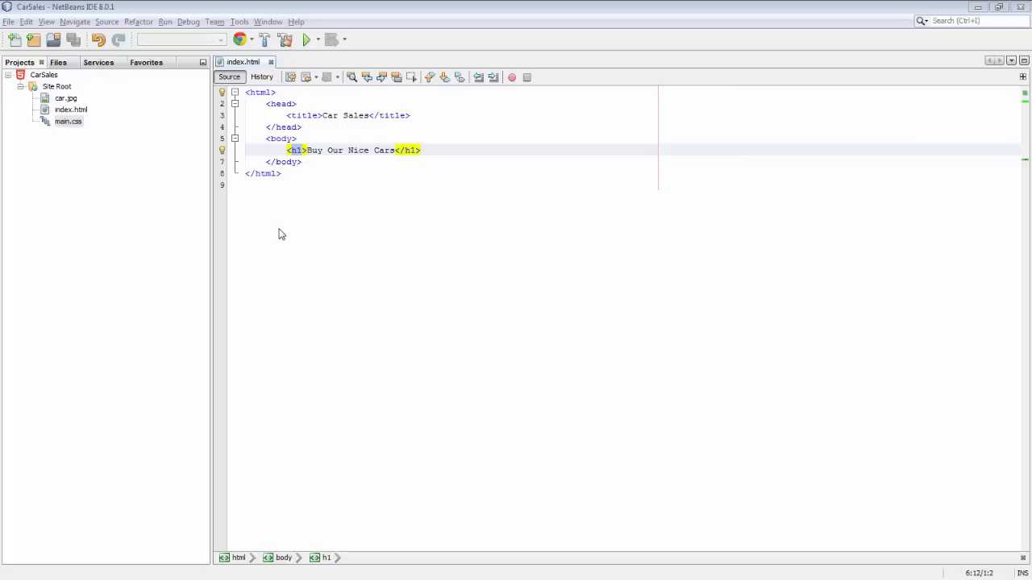
{"action": "mouse_move", "coordinate": [284, 221]}
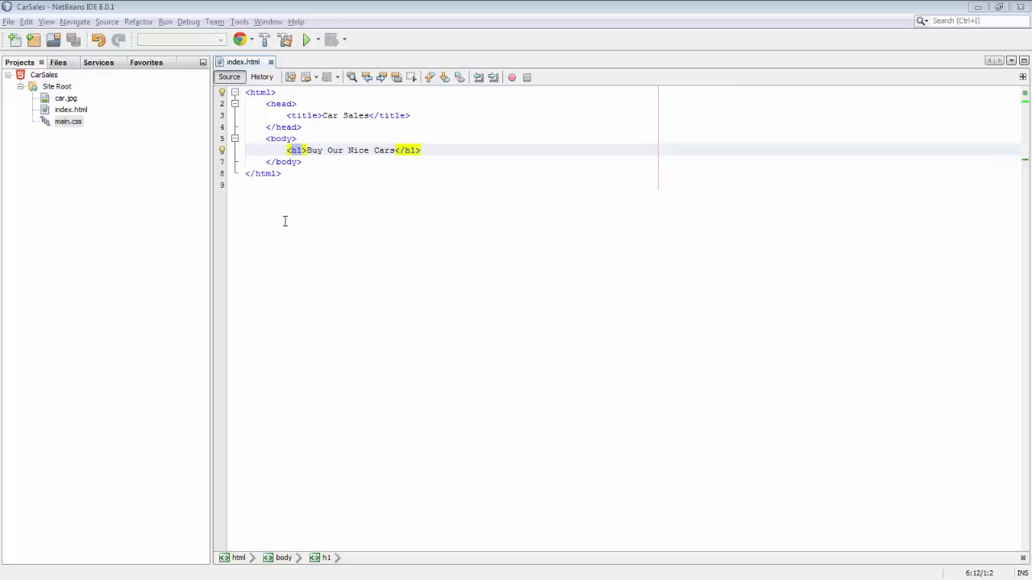
{"action": "mouse_move", "coordinate": [303, 118]}
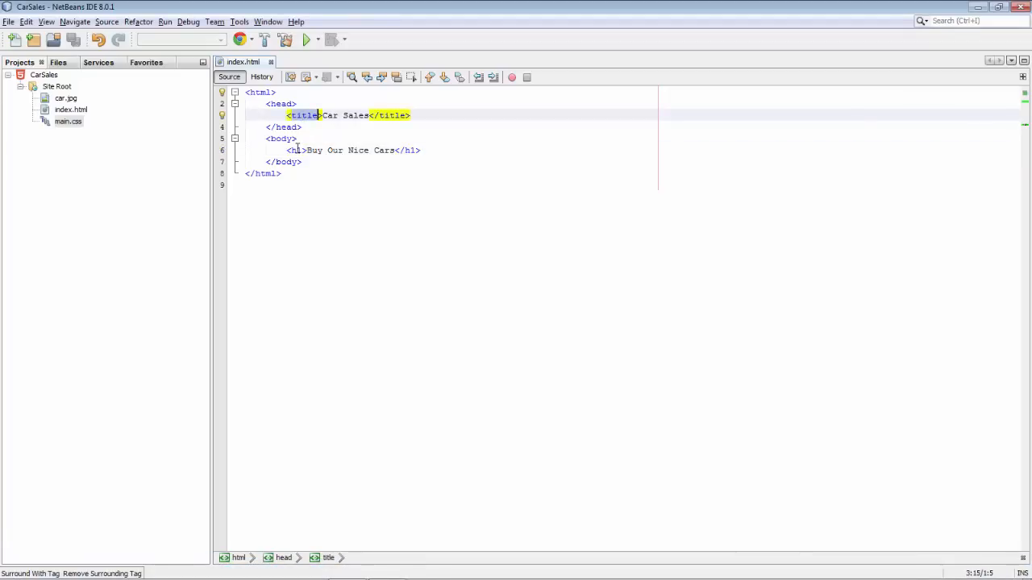
Add <link href="main.css"> above the h1 heading in index.html and run CarSales.
{"action": "left_click", "coordinate": [298, 150]}
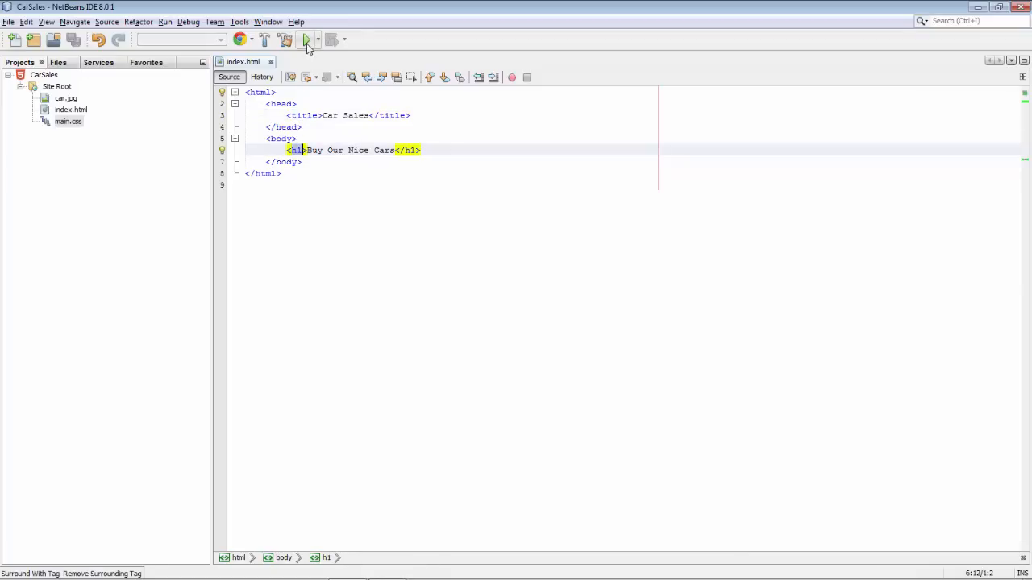
{"action": "left_click", "coordinate": [301, 38]}
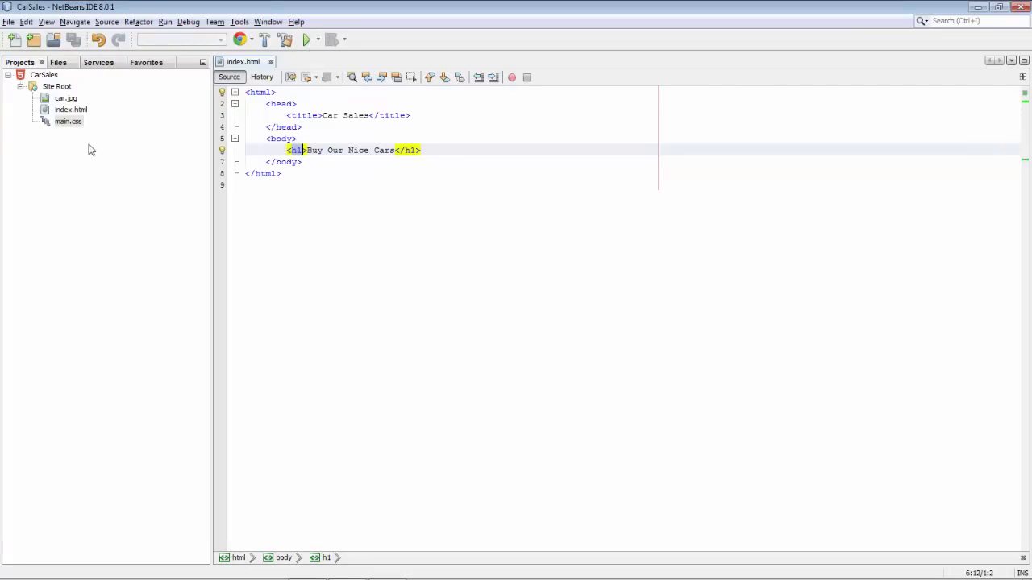
{"action": "double_click", "coordinate": [67, 121]}
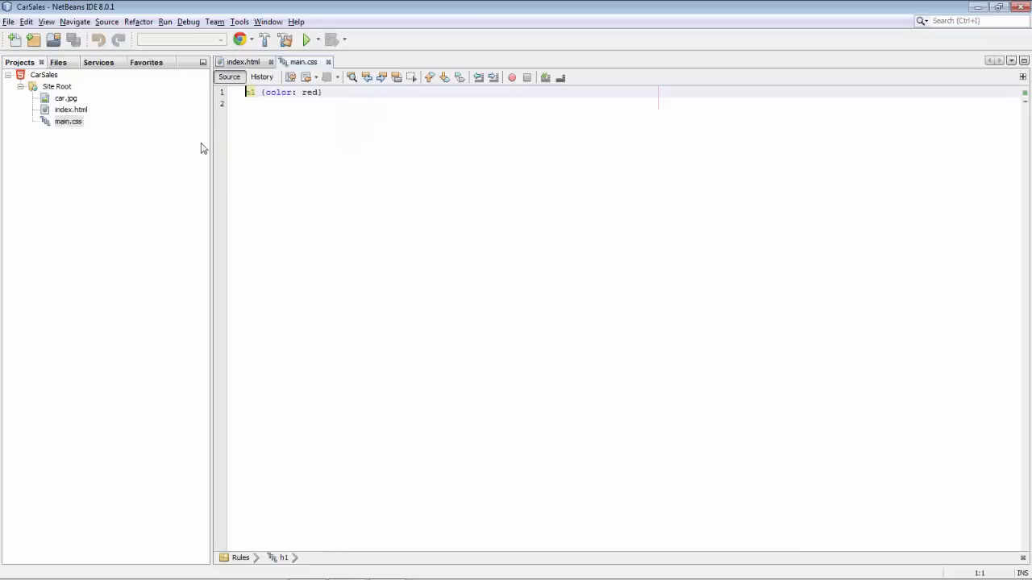
{"action": "mouse_move", "coordinate": [322, 143]}
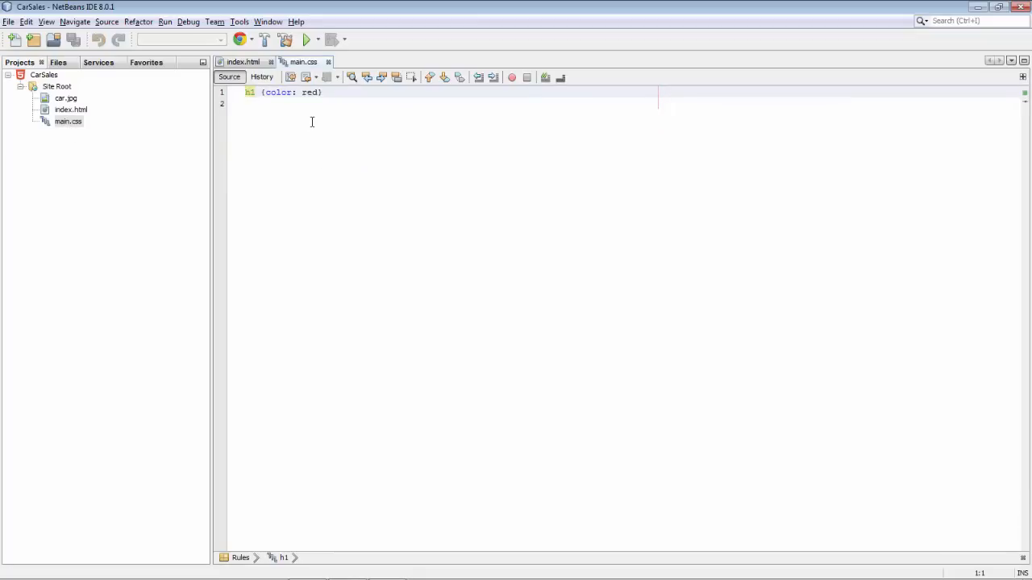
{"action": "left_click", "coordinate": [243, 62]}
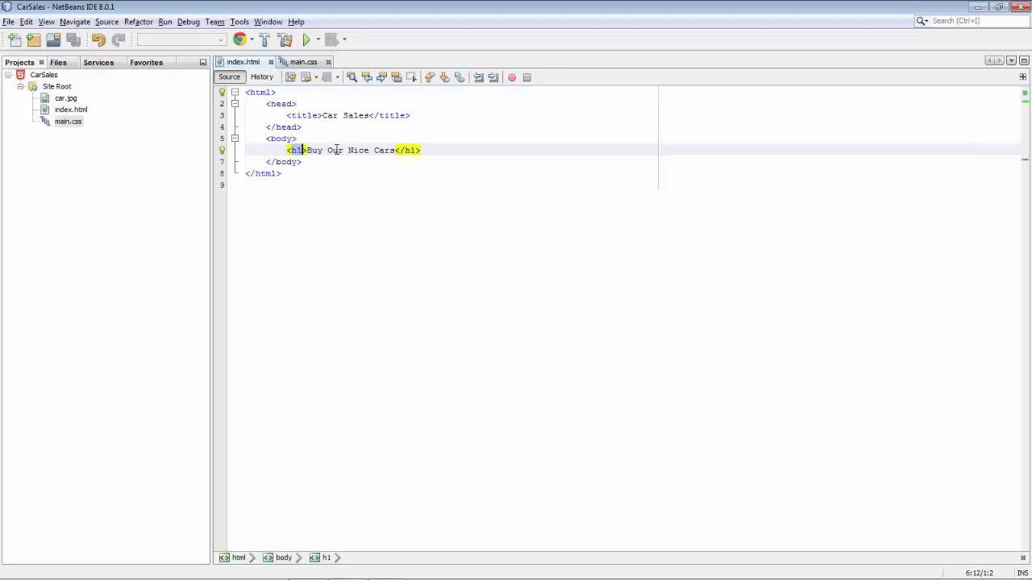
{"action": "key", "text": "Enter"}
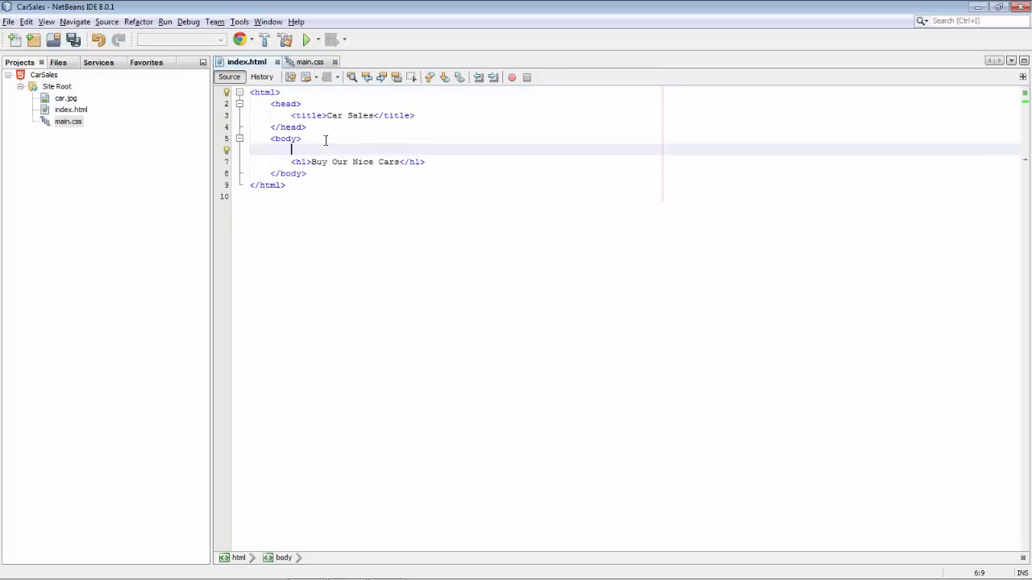
{"action": "left_click", "coordinate": [68, 120]}
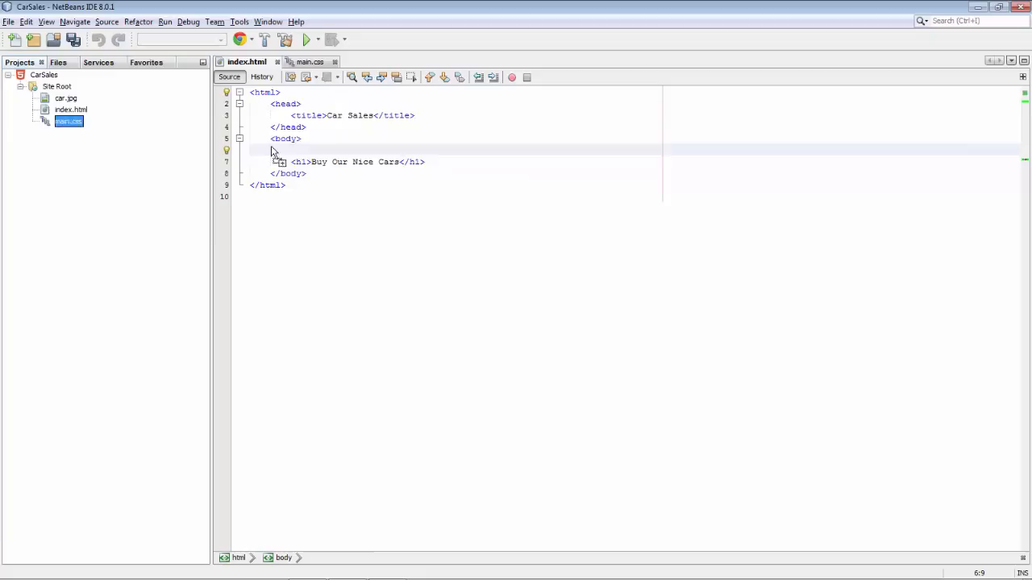
{"action": "type", "text": "<link href=\"main.css\" rel=\"stylesheet\" type=\"text/css\"/>"}
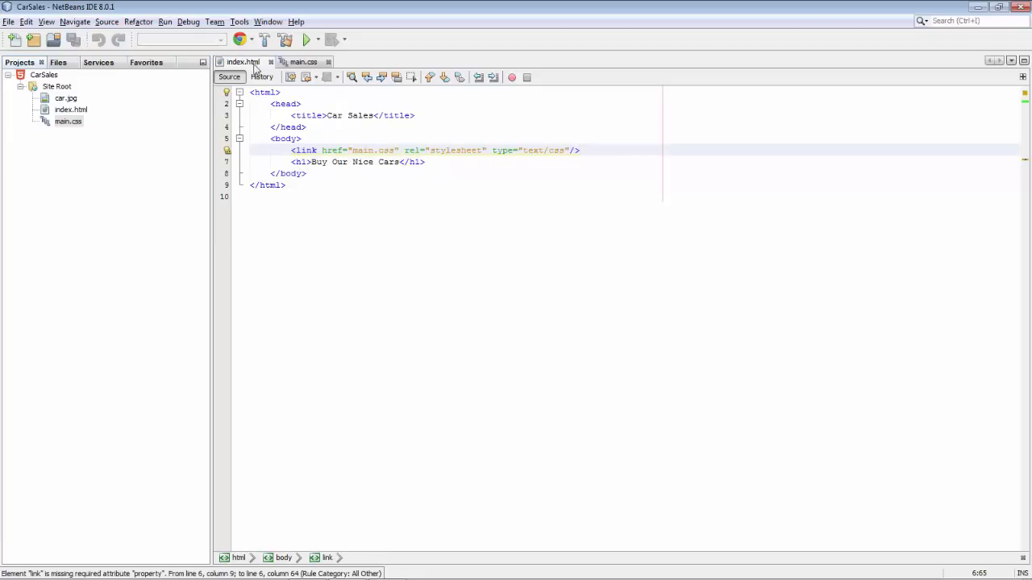
{"action": "mouse_move", "coordinate": [299, 40]}
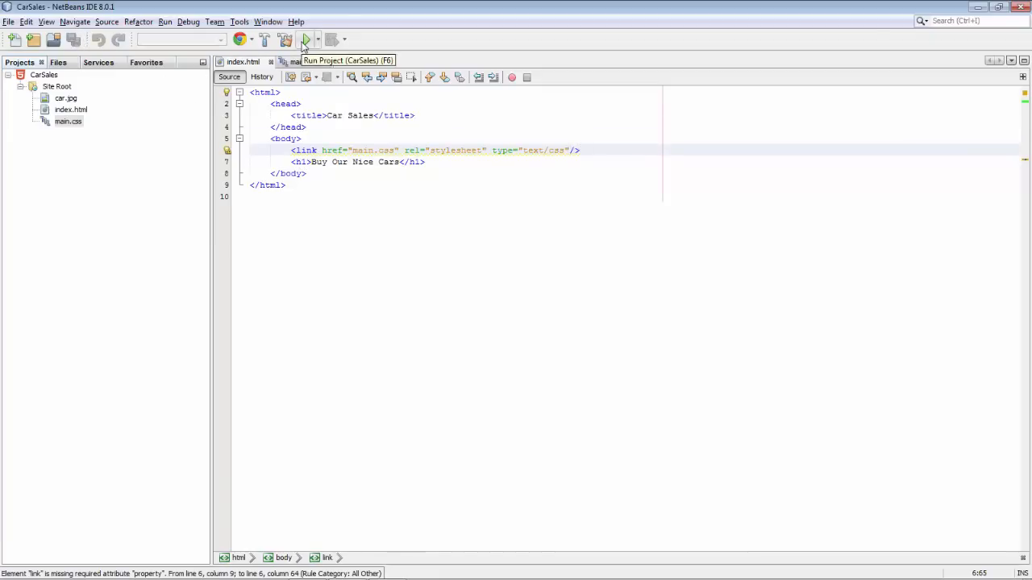
{"action": "left_click", "coordinate": [303, 39]}
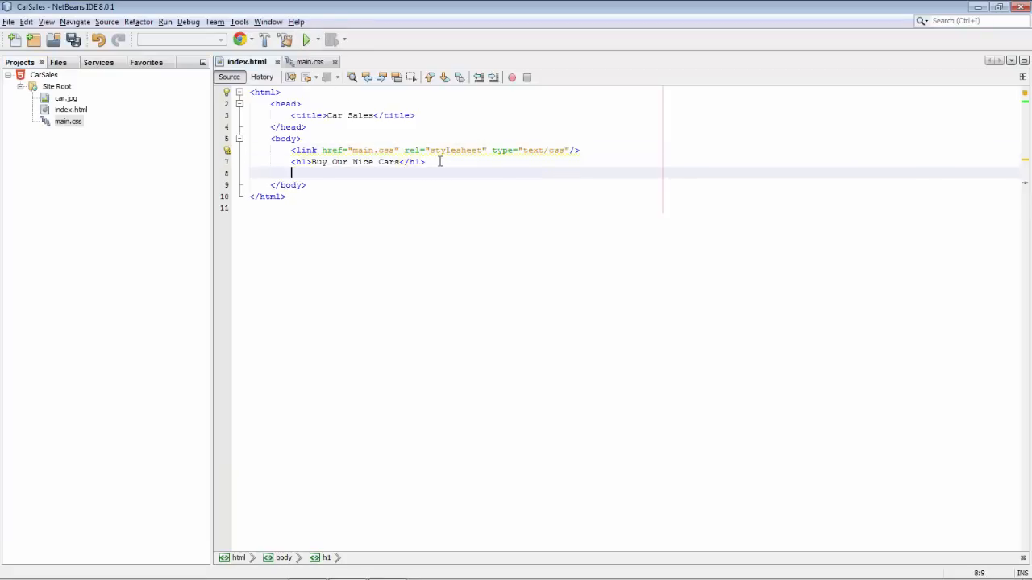
Preview car.jpg, then add <img src="car.jpg" alt=""/> to index.html below the heading.
{"action": "double_click", "coordinate": [66, 99]}
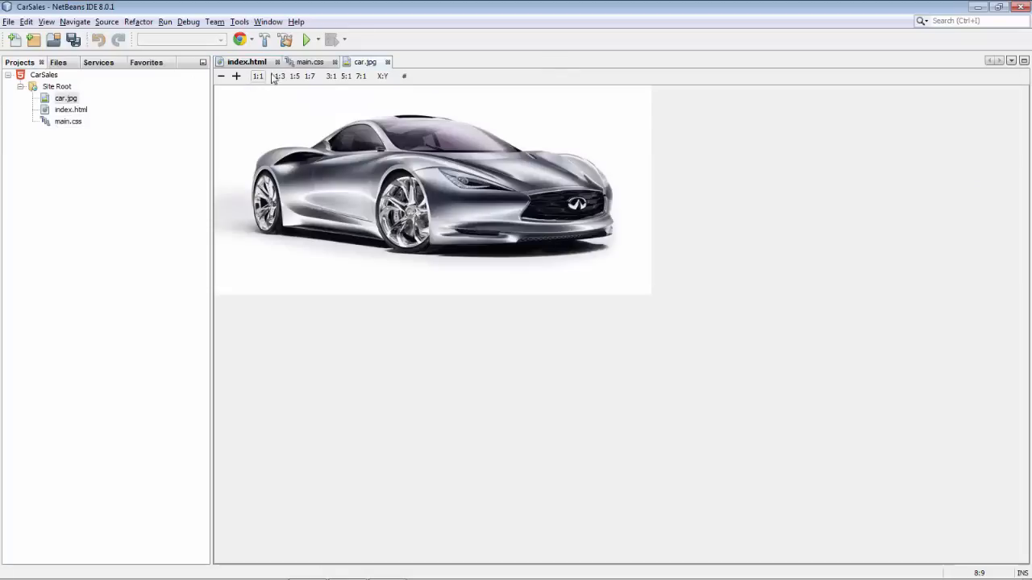
{"action": "left_click", "coordinate": [248, 62]}
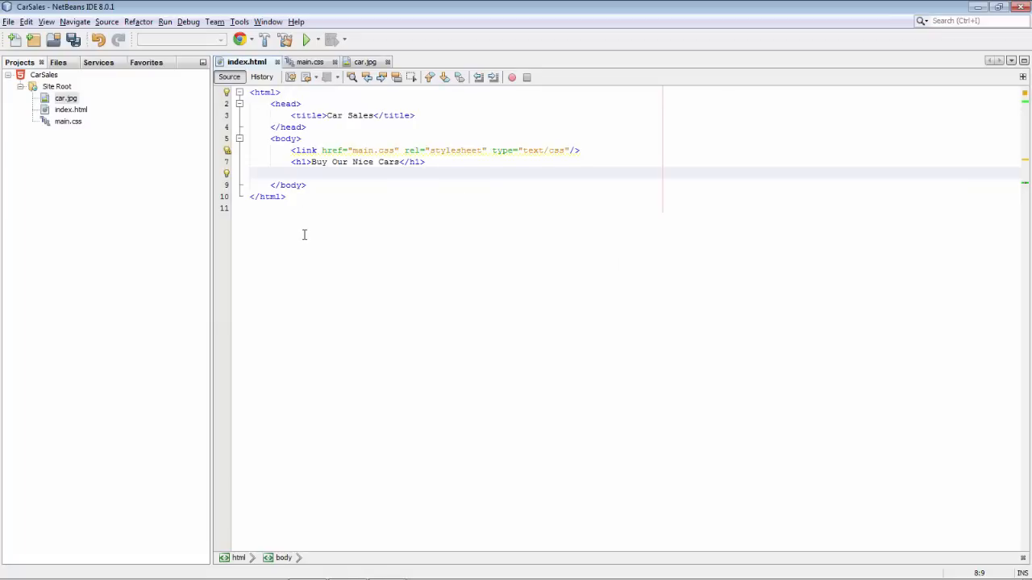
{"action": "mouse_move", "coordinate": [175, 184]}
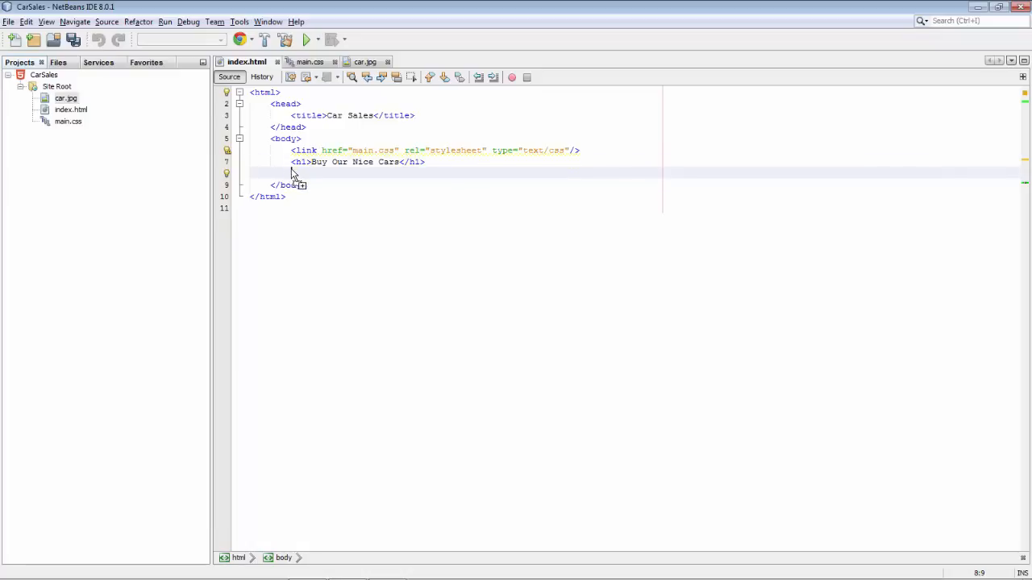
{"action": "type", "text": "<img src=\"car.jpg\" alt=\"\"/>"}
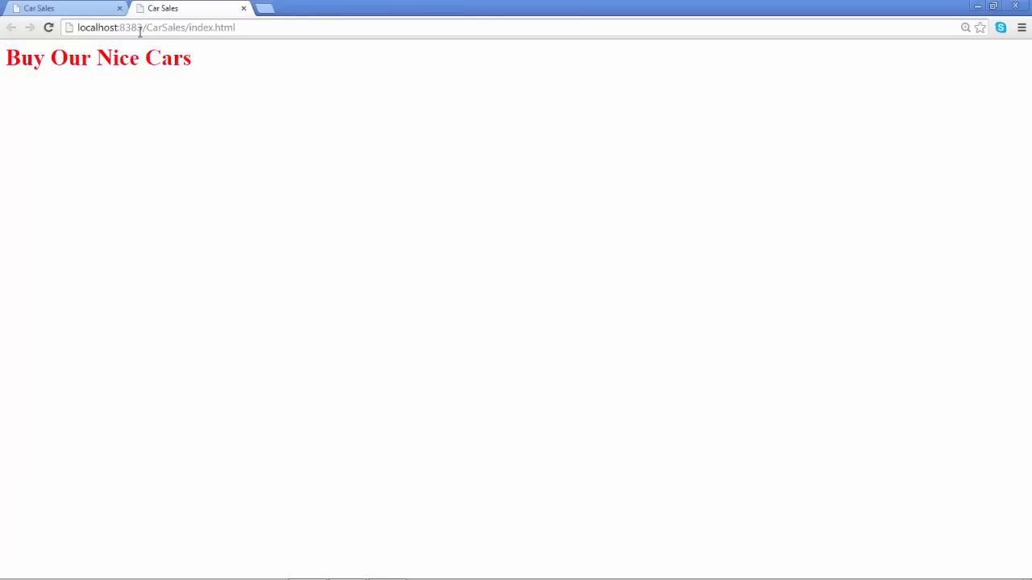
{"action": "left_click", "coordinate": [141, 26]}
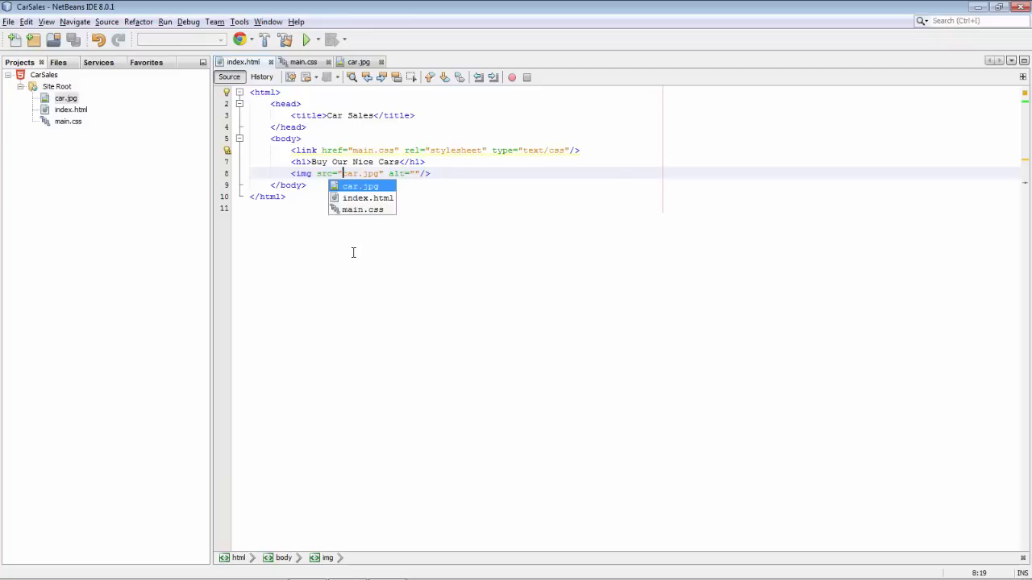
{"action": "mouse_move", "coordinate": [368, 198]}
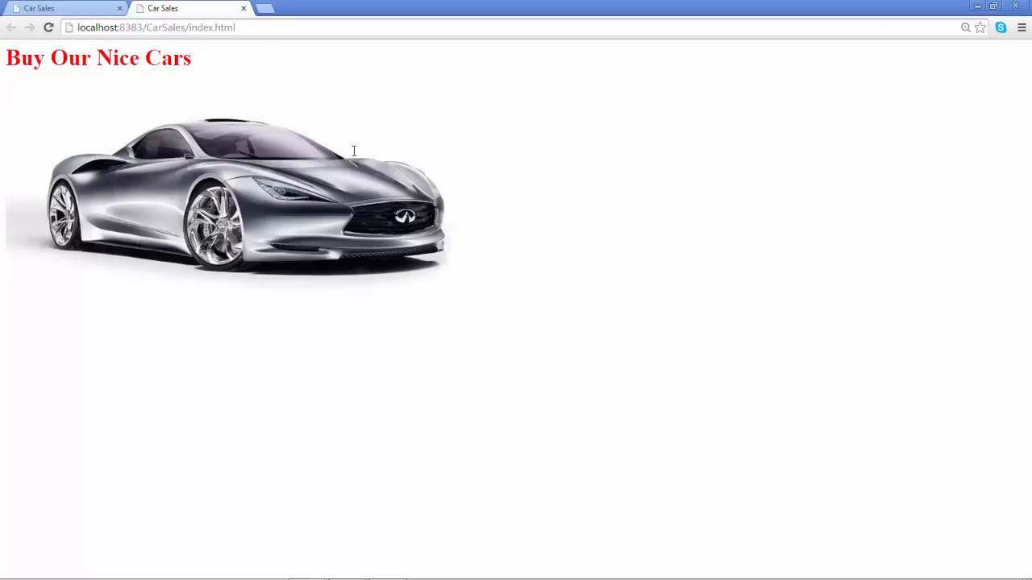
Go through Chrome's menu, Settings and Extensions to 'Get more extensions'.
{"action": "left_click", "coordinate": [1022, 27]}
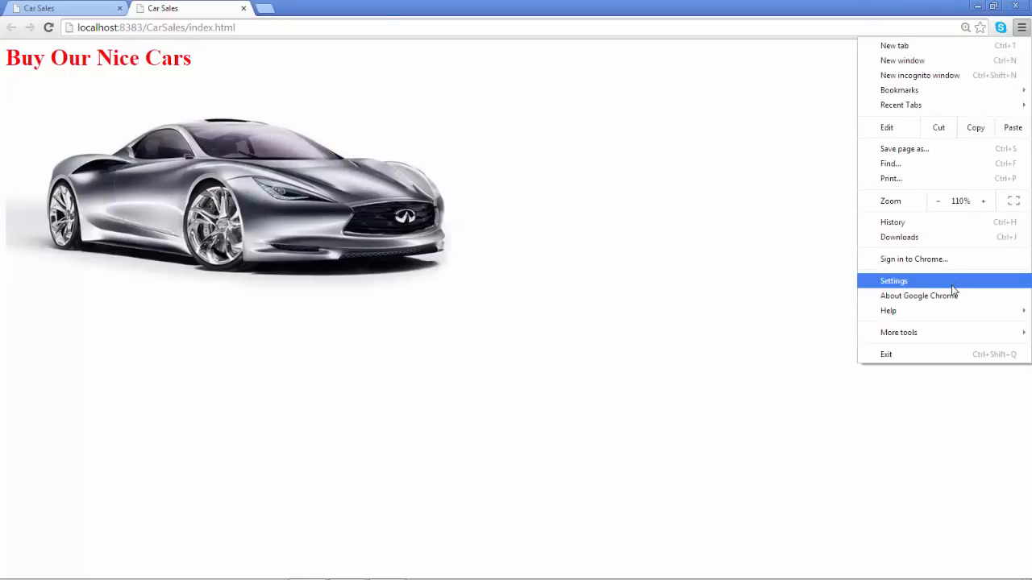
{"action": "left_click", "coordinate": [894, 281]}
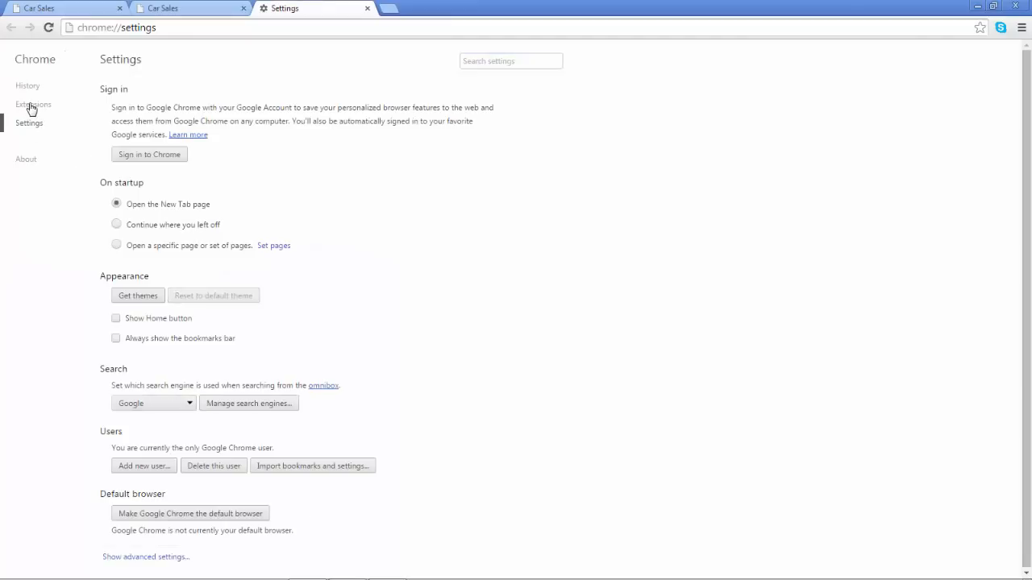
{"action": "left_click", "coordinate": [33, 104]}
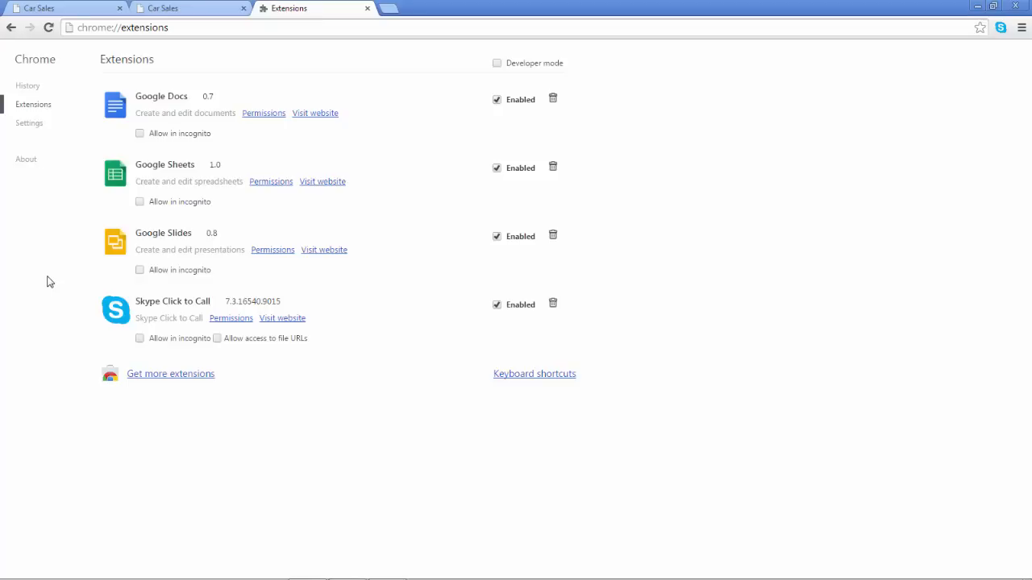
{"action": "left_click", "coordinate": [170, 374]}
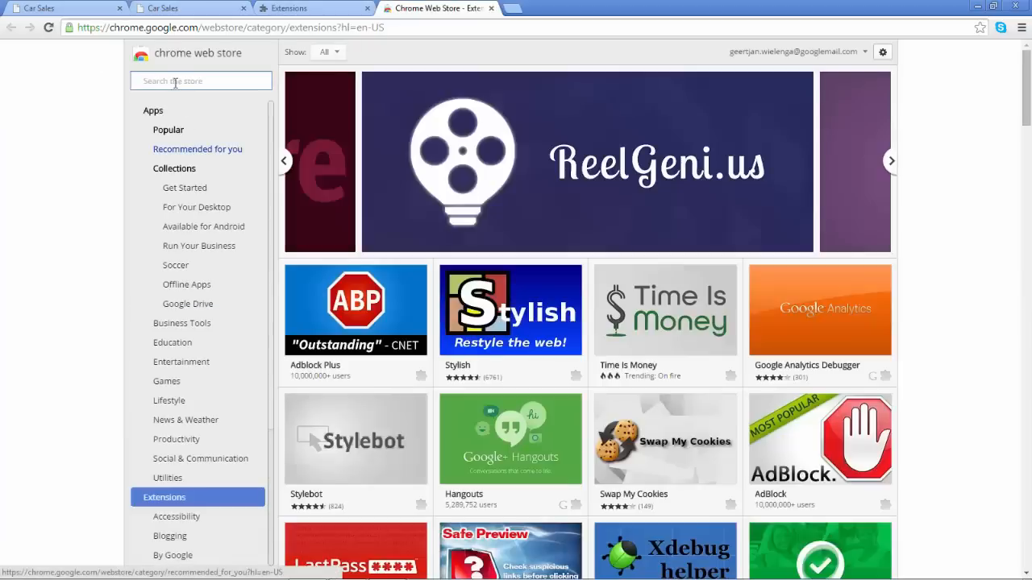
Search the Web Store for 'netbeans' and view NetBeans Connector's details and reviews.
{"action": "type", "text": "netbeans"}
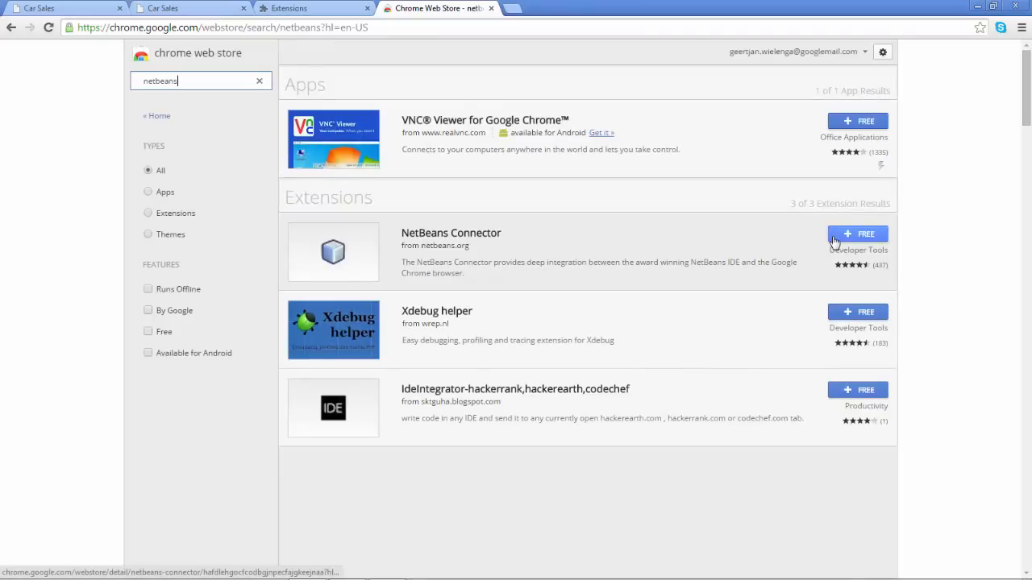
{"action": "left_click", "coordinate": [450, 233]}
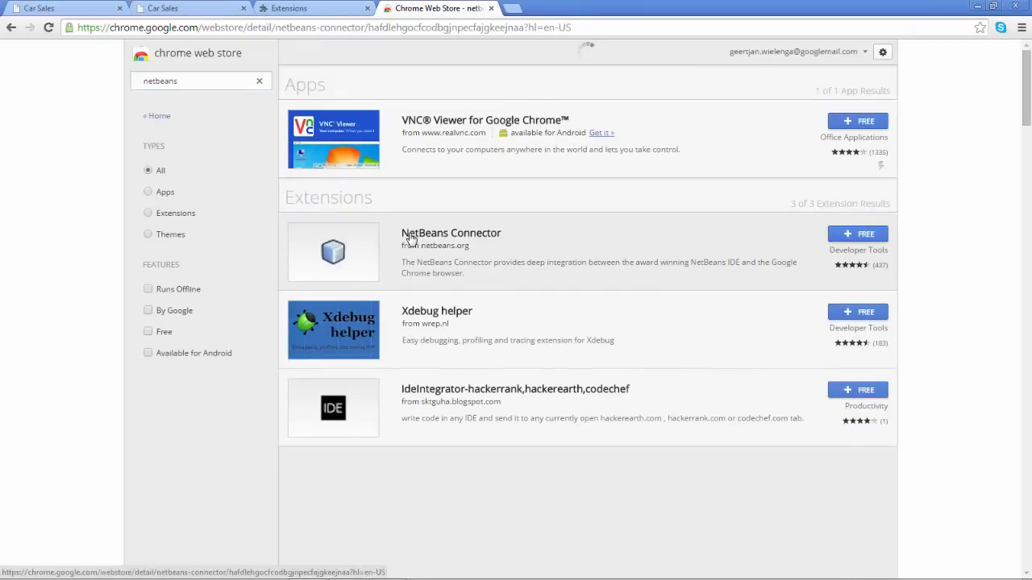
{"action": "left_click", "coordinate": [450, 233]}
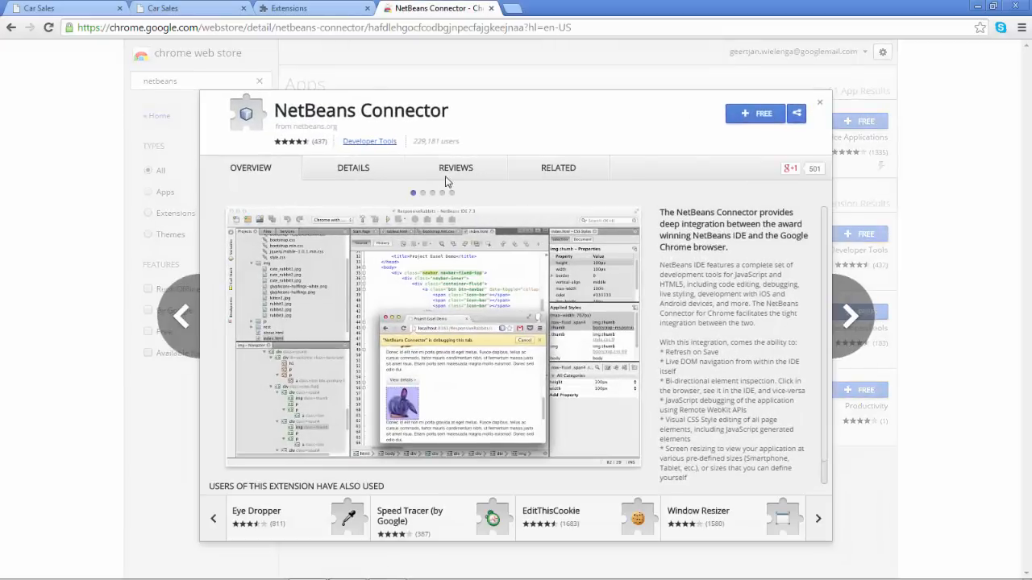
{"action": "left_click", "coordinate": [456, 168]}
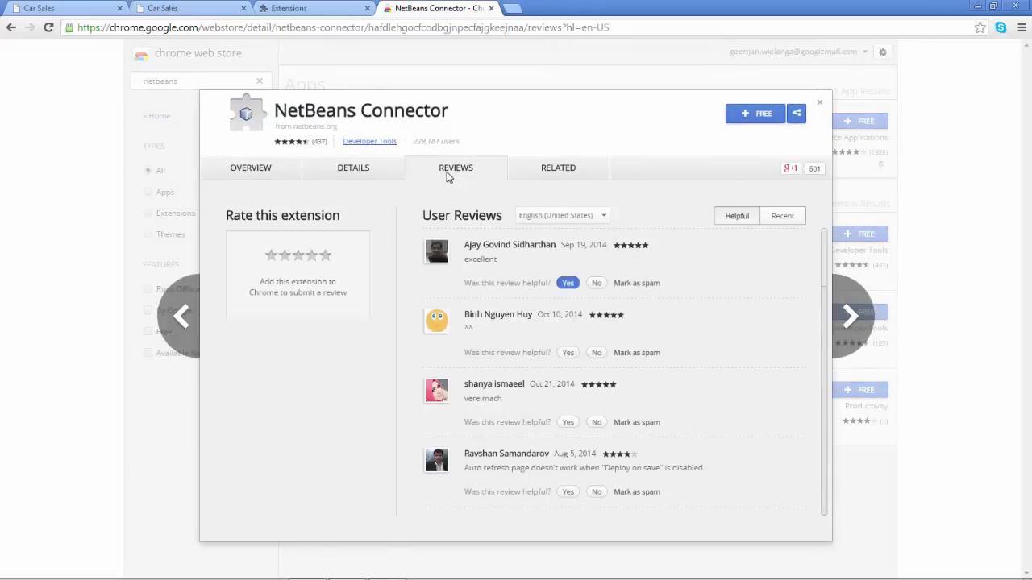
{"action": "mouse_move", "coordinate": [371, 184]}
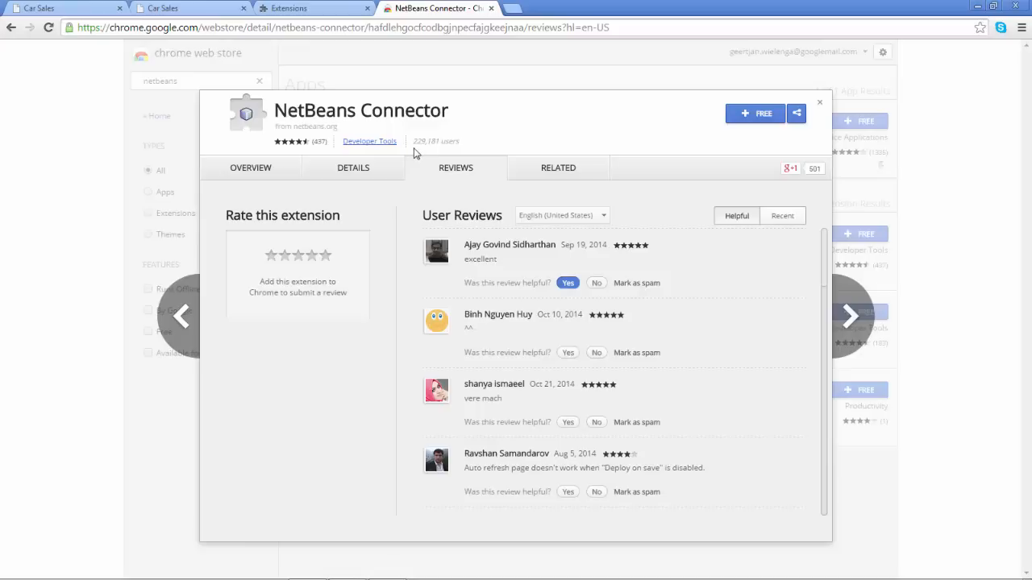
{"action": "mouse_move", "coordinate": [260, 172]}
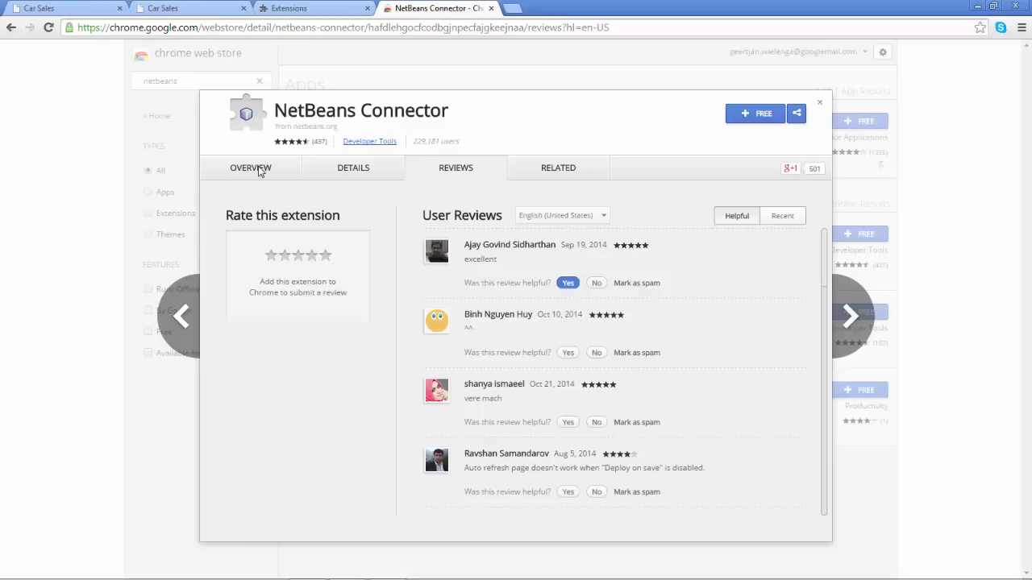
Add NetBeans Connector to Chrome and confirm it is enabled among installed extensions.
{"action": "left_click", "coordinate": [755, 113]}
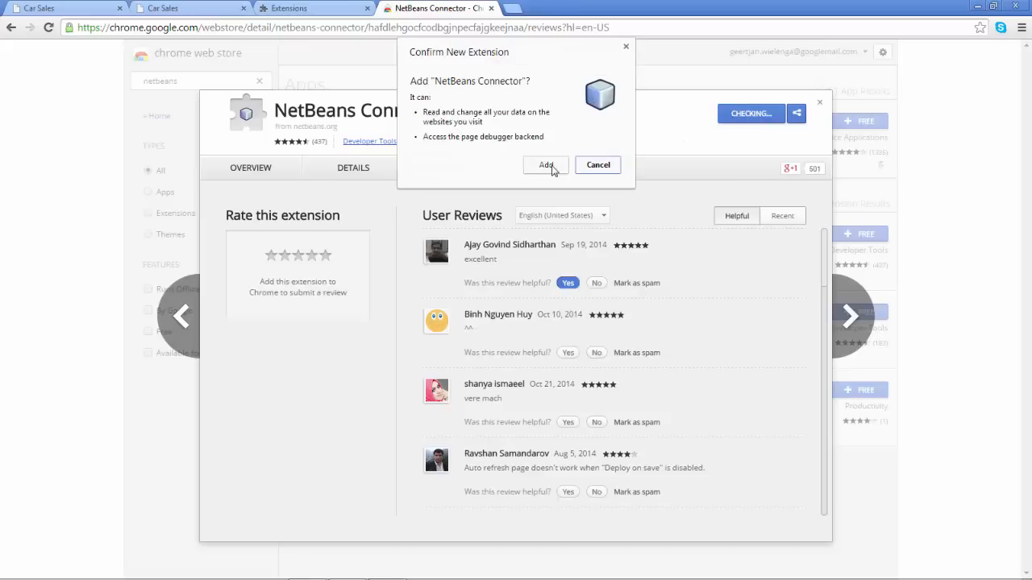
{"action": "left_click", "coordinate": [544, 164]}
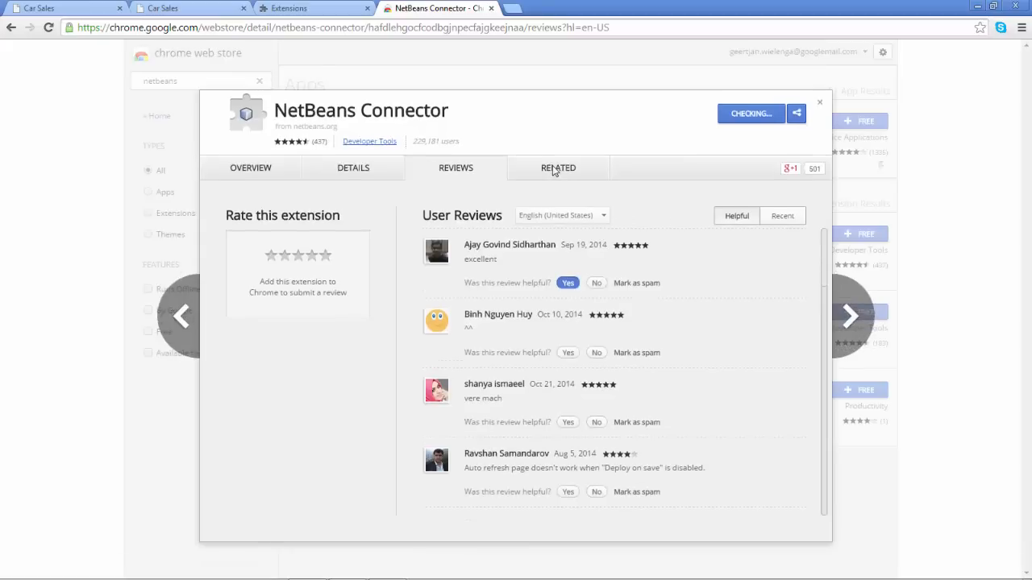
{"action": "left_click", "coordinate": [558, 168]}
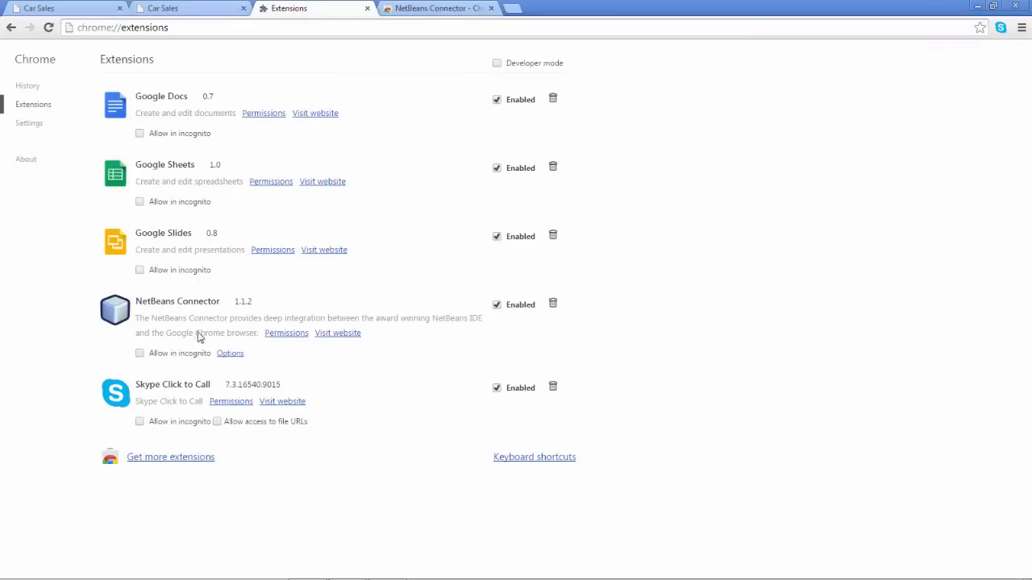
{"action": "mouse_move", "coordinate": [189, 311]}
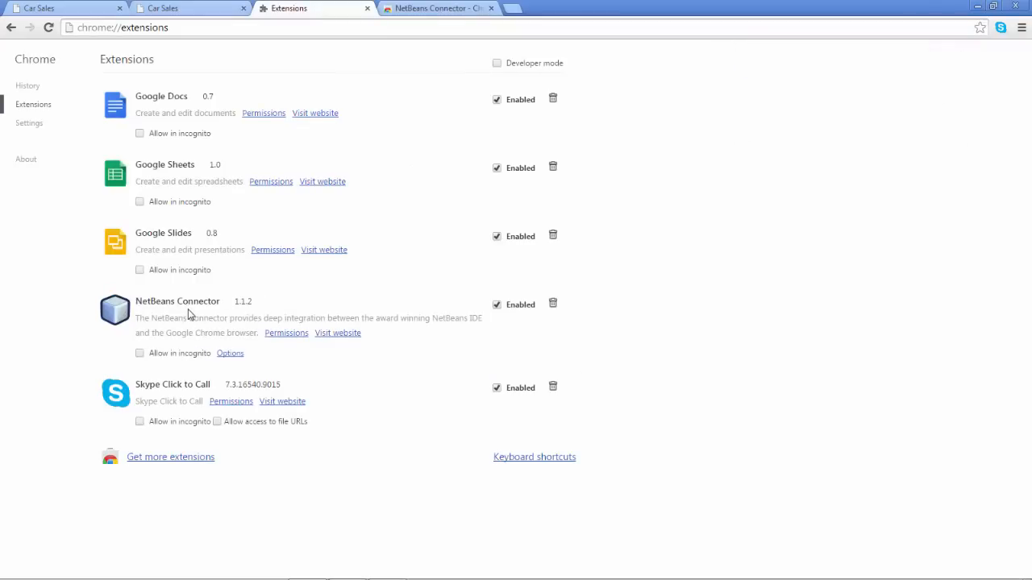
{"action": "mouse_move", "coordinate": [368, 216]}
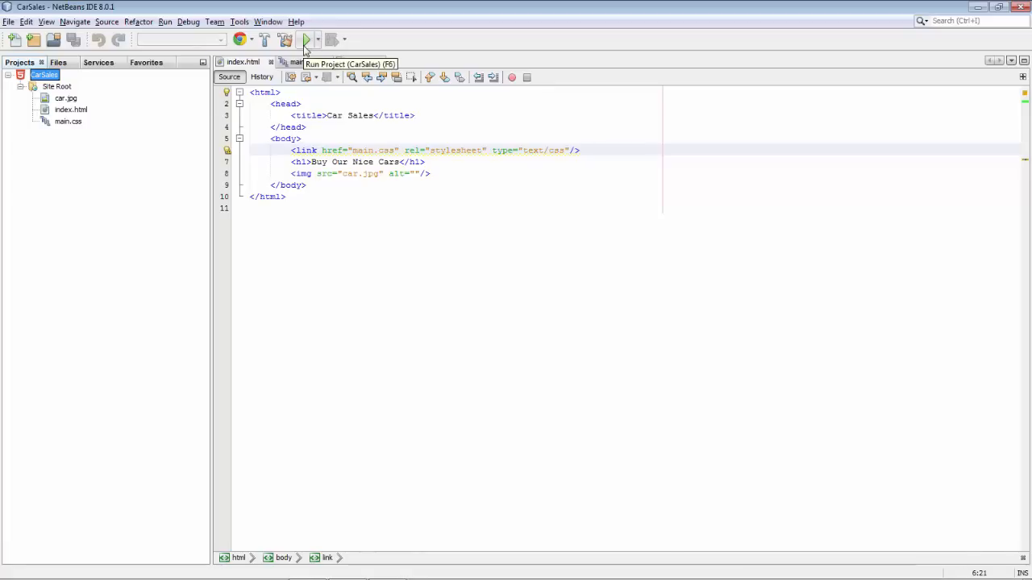
Choose Chrome With NetBeans Connector as the run browser and run CarSales.
{"action": "left_click", "coordinate": [252, 40]}
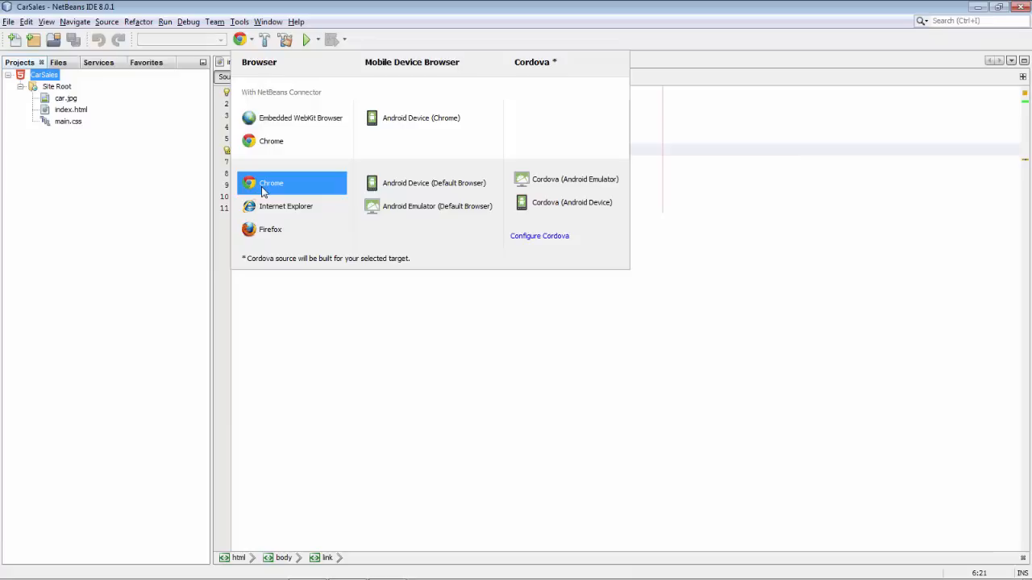
{"action": "mouse_move", "coordinate": [293, 118]}
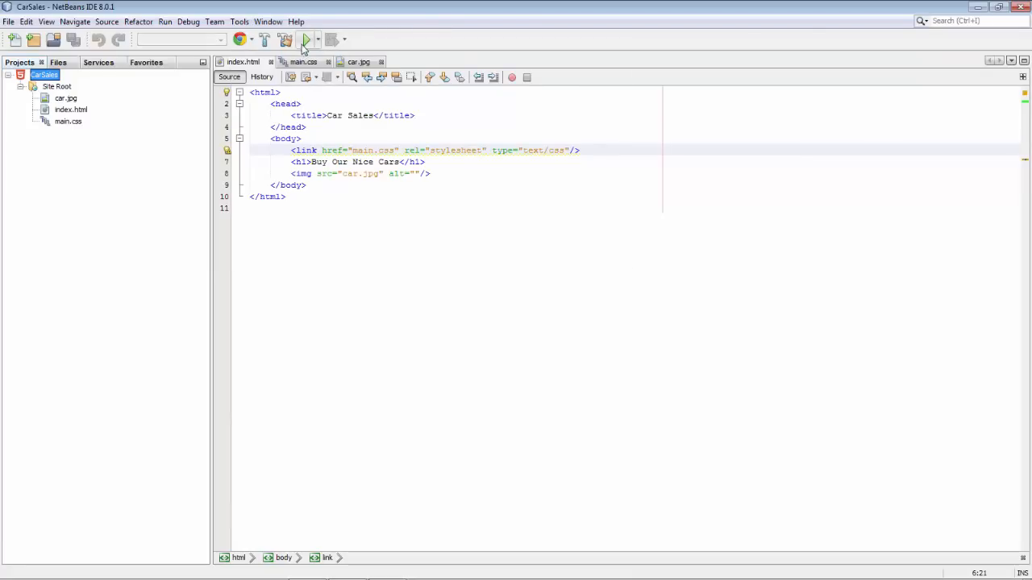
{"action": "left_click", "coordinate": [303, 39]}
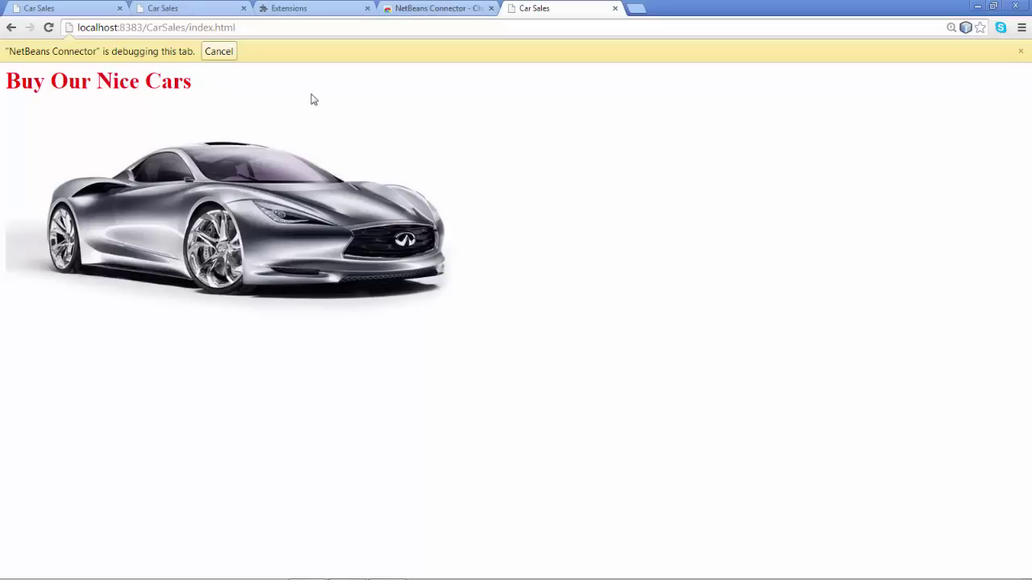
{"action": "mouse_move", "coordinate": [965, 28]}
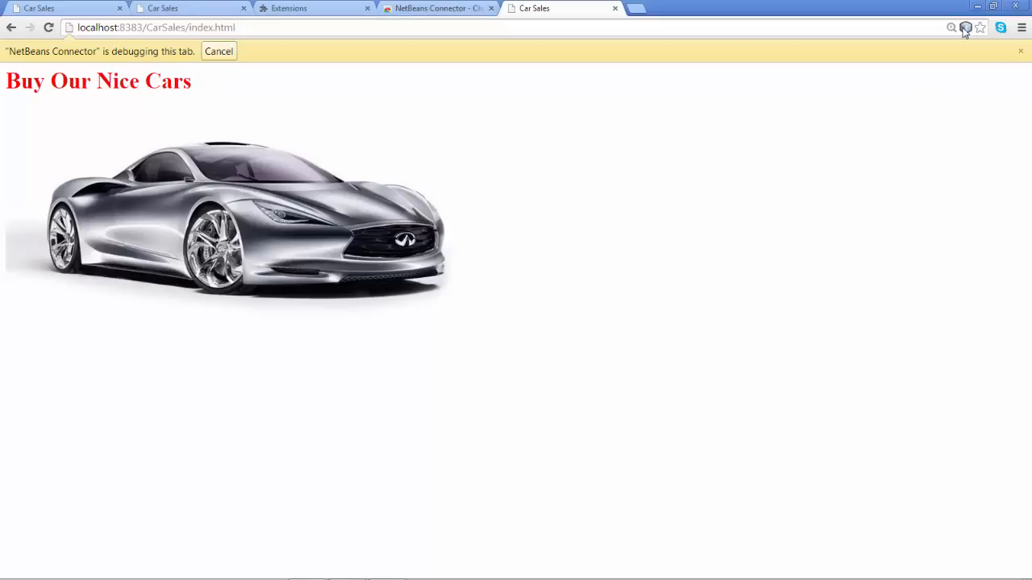
Open the NetBeans Connector address-bar menu with inspect mode and screen-size presets.
{"action": "left_click", "coordinate": [964, 28]}
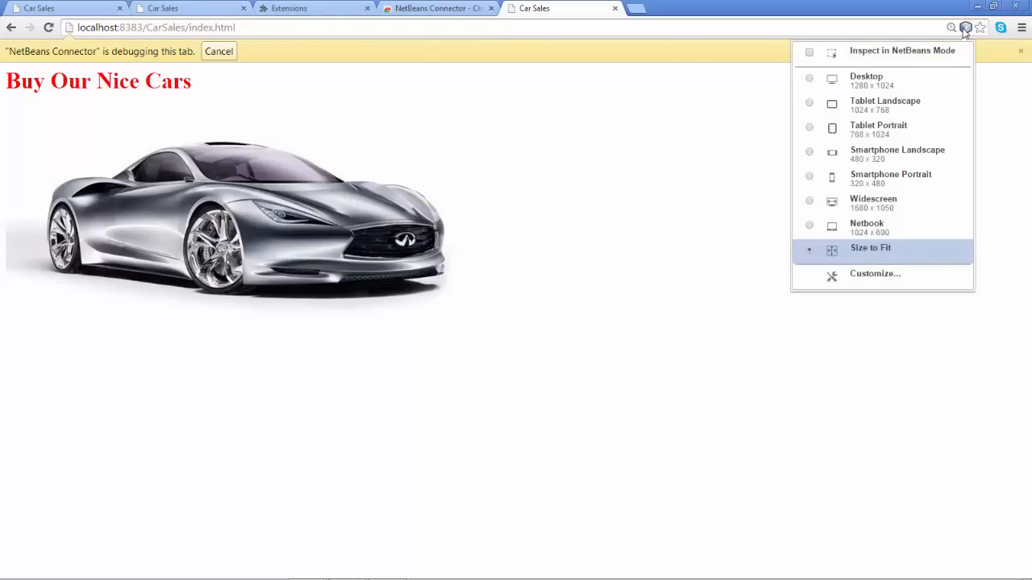
{"action": "mouse_move", "coordinate": [920, 130]}
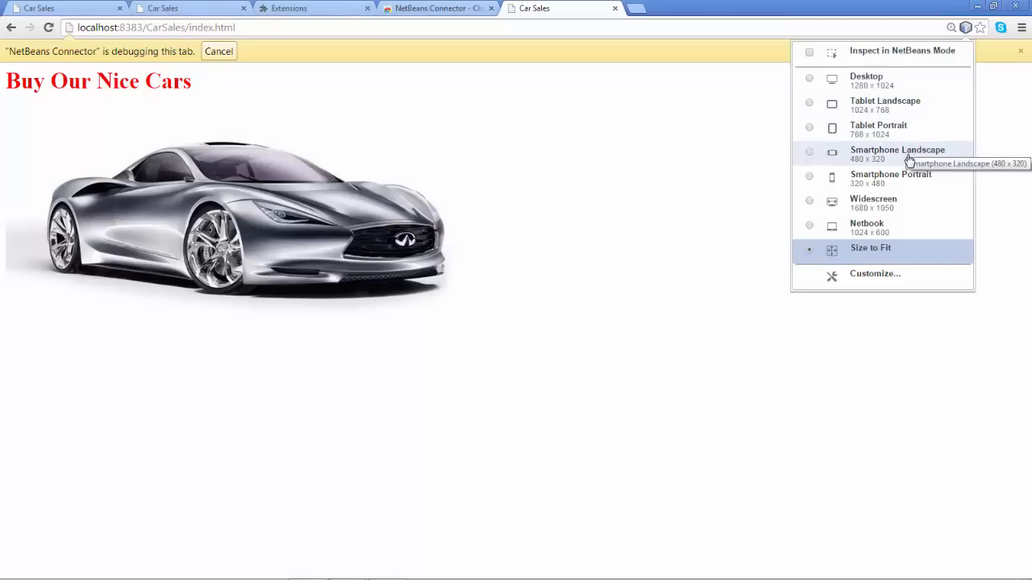
{"action": "mouse_move", "coordinate": [908, 184]}
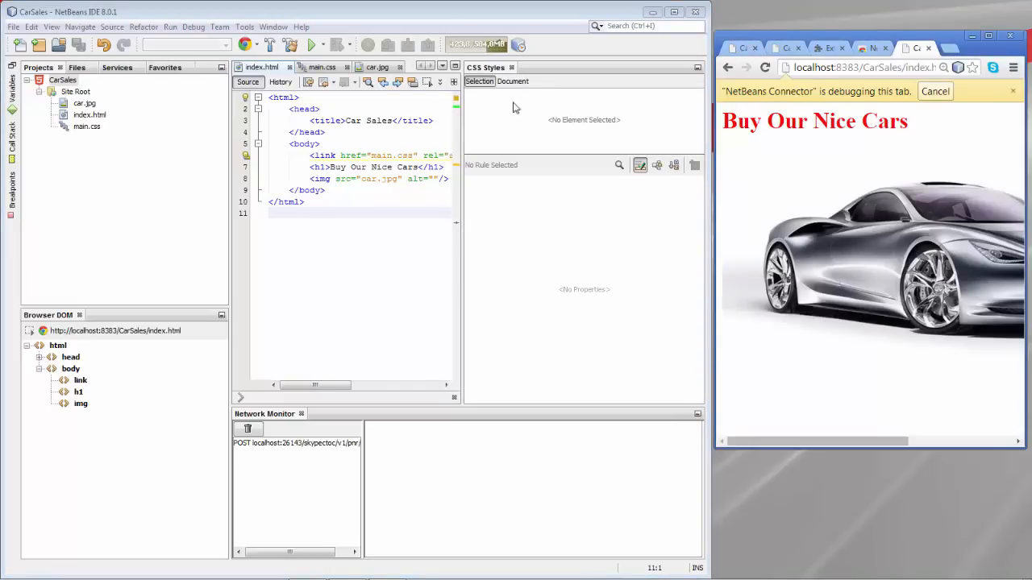
{"action": "mouse_move", "coordinate": [514, 368]}
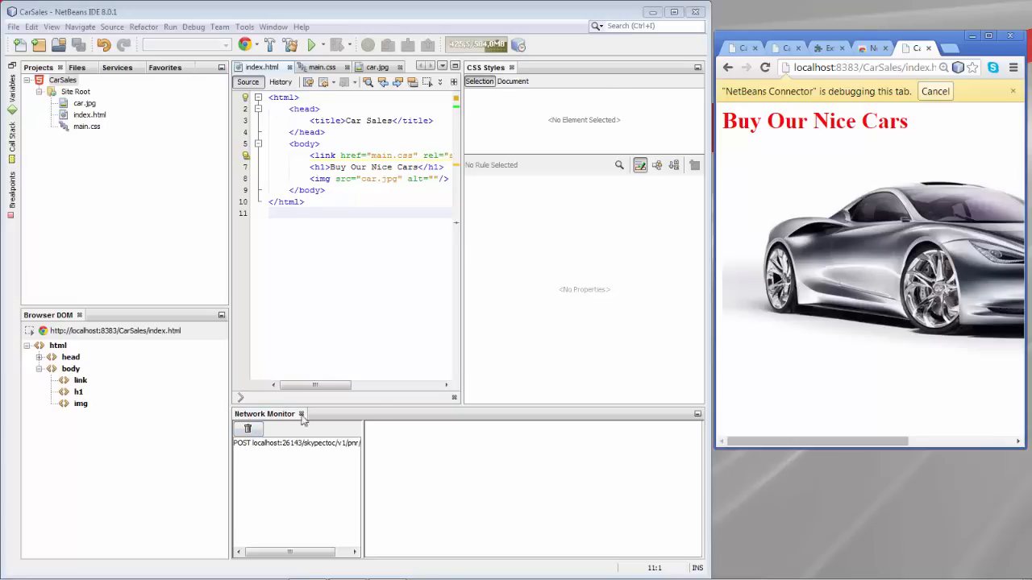
{"action": "mouse_move", "coordinate": [159, 360]}
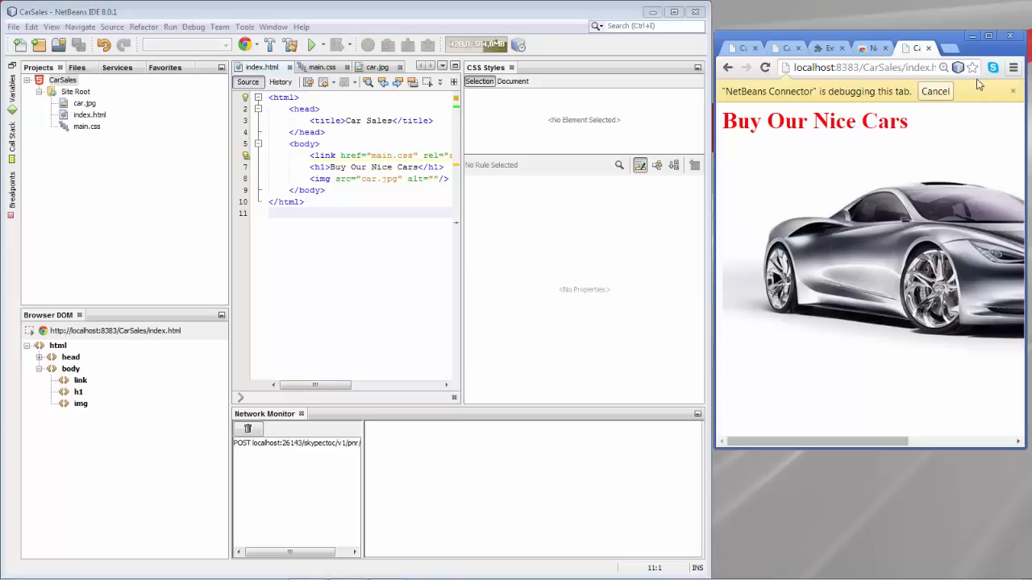
Focus the Car Sales Chrome window alongside NetBeans' Browser DOM tree.
{"action": "left_click", "coordinate": [960, 67]}
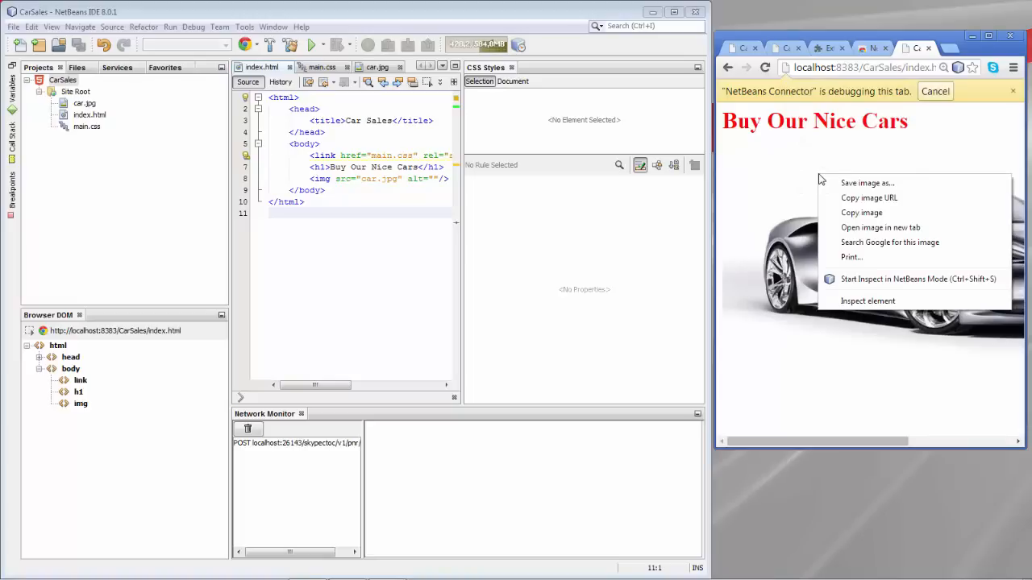
{"action": "mouse_move", "coordinate": [910, 279]}
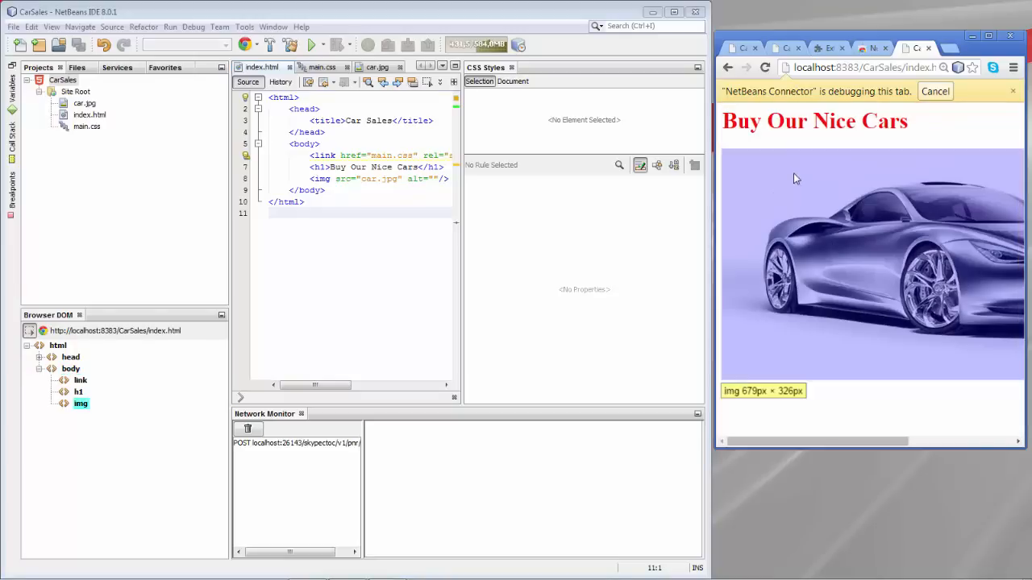
{"action": "mouse_move", "coordinate": [798, 145]}
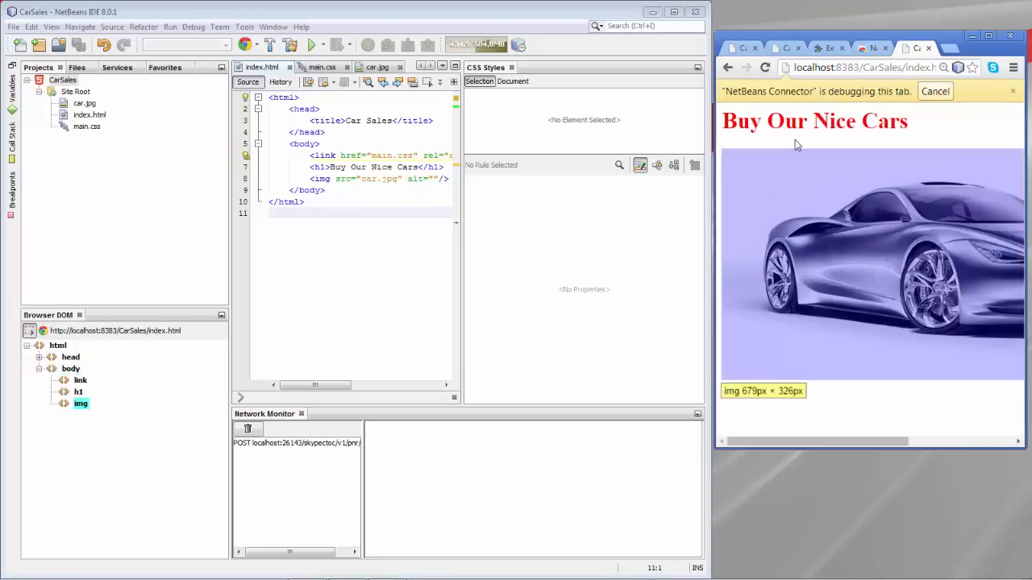
{"action": "mouse_move", "coordinate": [803, 192]}
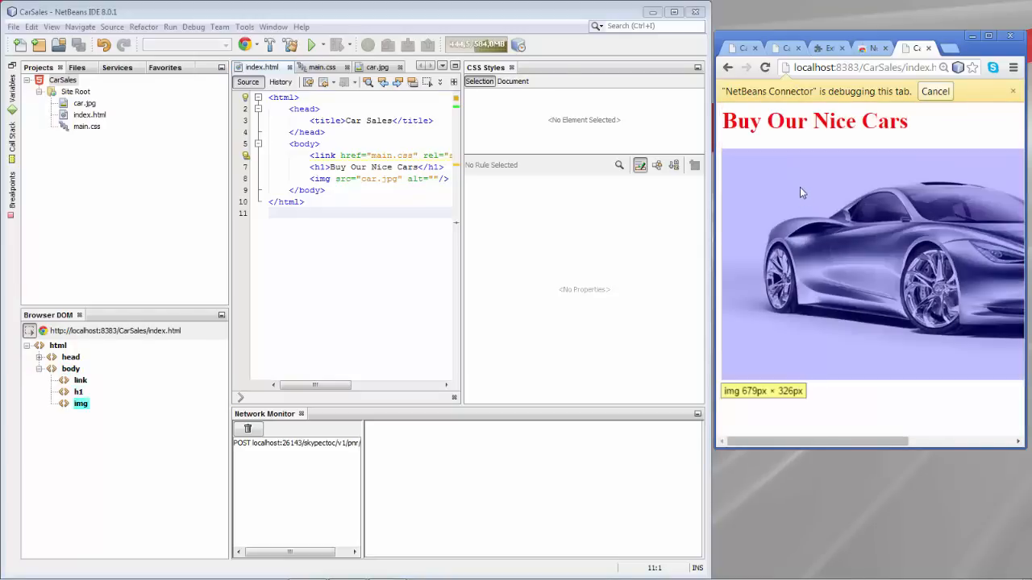
{"action": "mouse_move", "coordinate": [813, 242]}
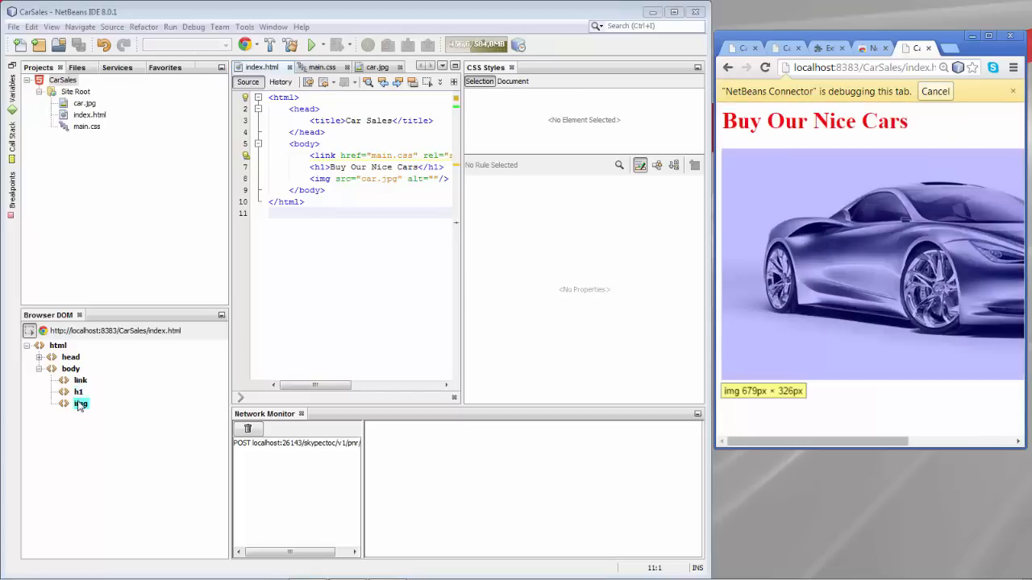
Select the img node in the Browser DOM tree and open its context menu.
{"action": "left_click", "coordinate": [70, 368]}
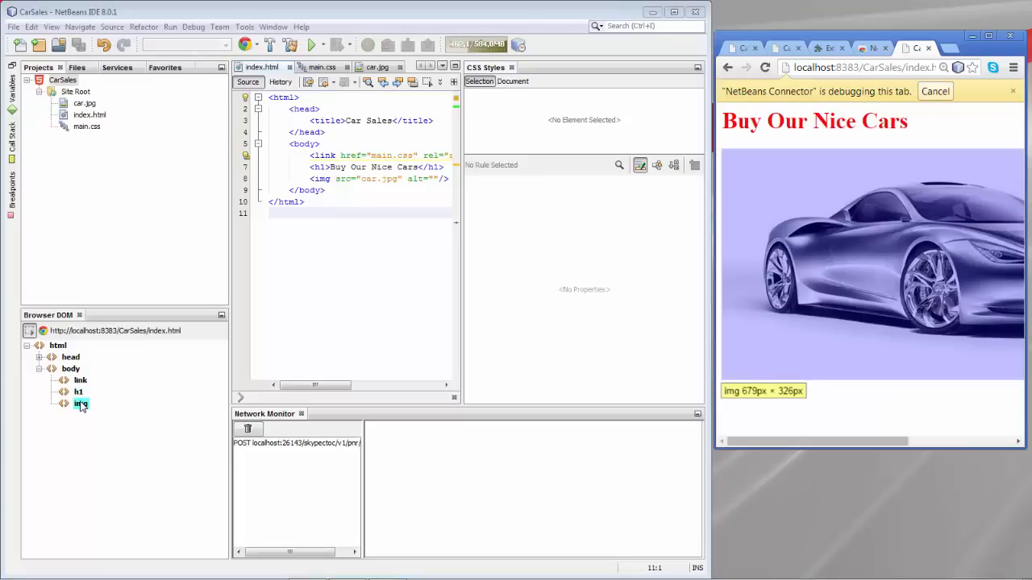
{"action": "right_click", "coordinate": [77, 404]}
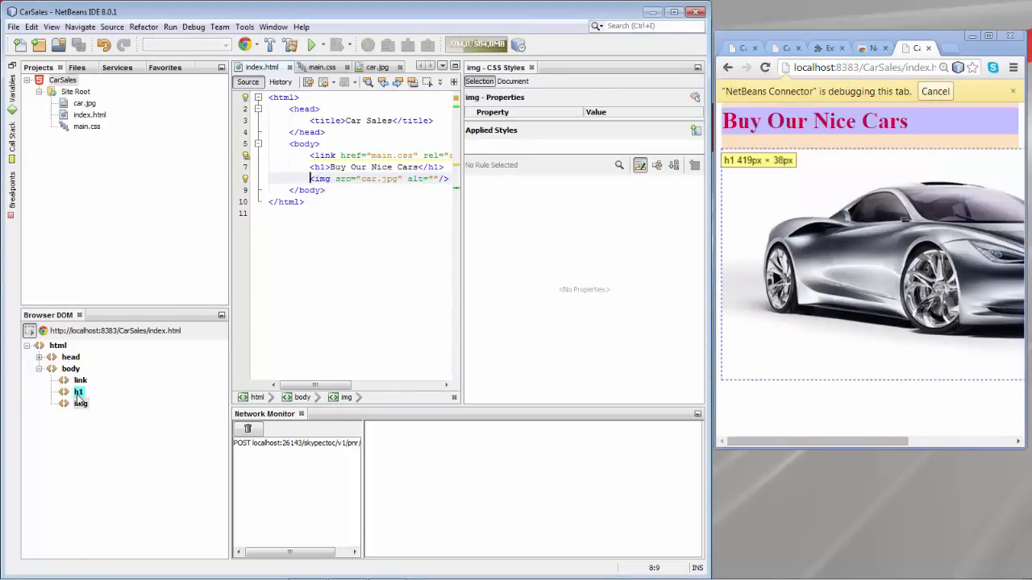
Select the h1 node in Browser DOM and open its context menu.
{"action": "left_click", "coordinate": [77, 391]}
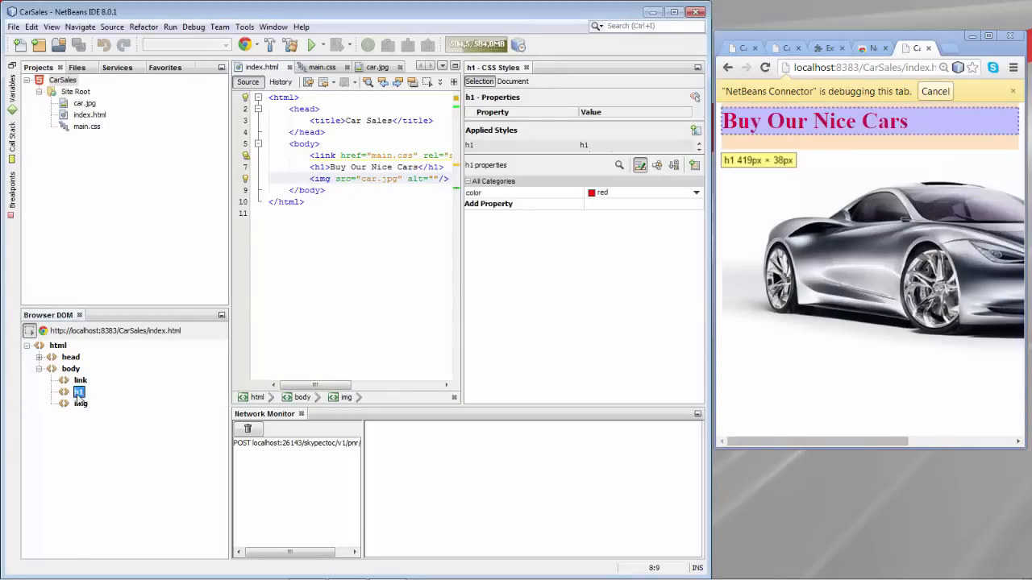
{"action": "right_click", "coordinate": [78, 391]}
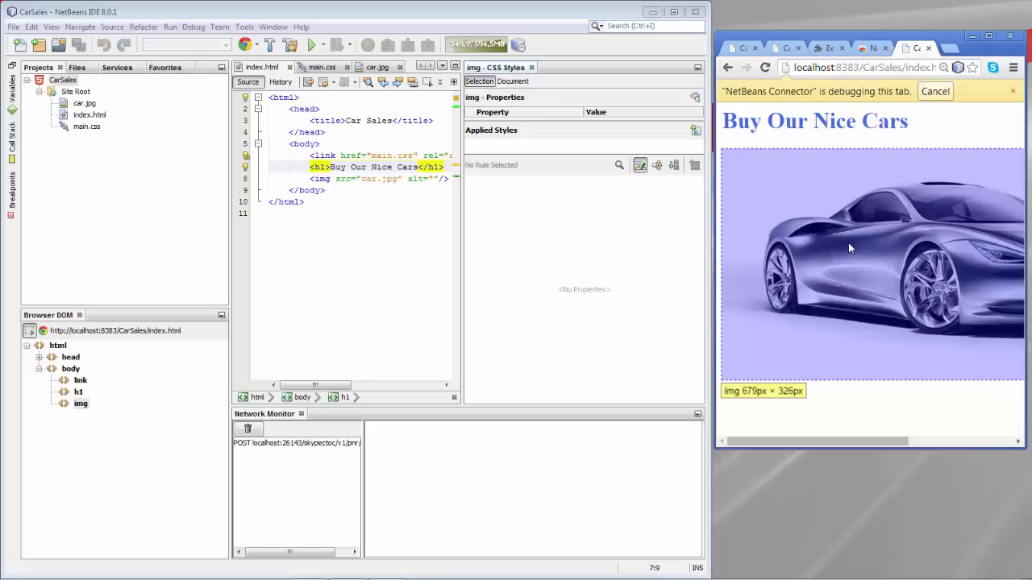
{"action": "right_click", "coordinate": [80, 403]}
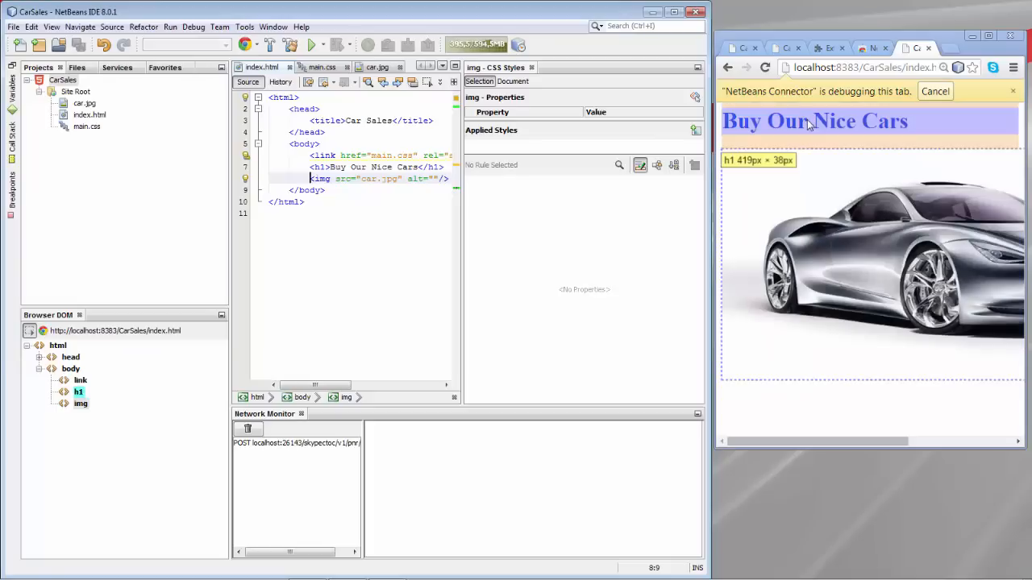
Inspect the heading on the page and jump to its color rule in main.css.
{"action": "left_click", "coordinate": [815, 121]}
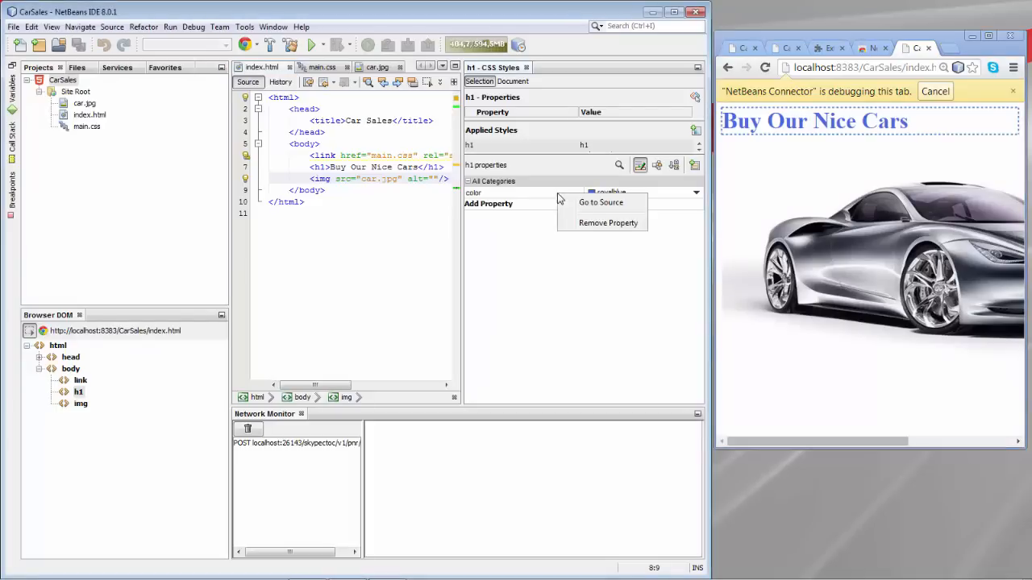
{"action": "left_click", "coordinate": [601, 201]}
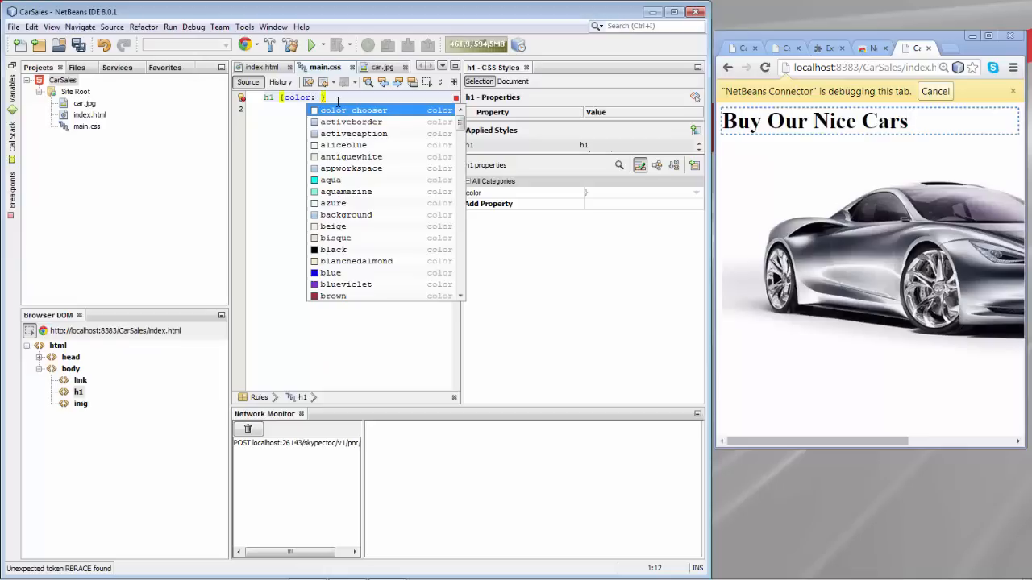
{"action": "mouse_move", "coordinate": [339, 218]}
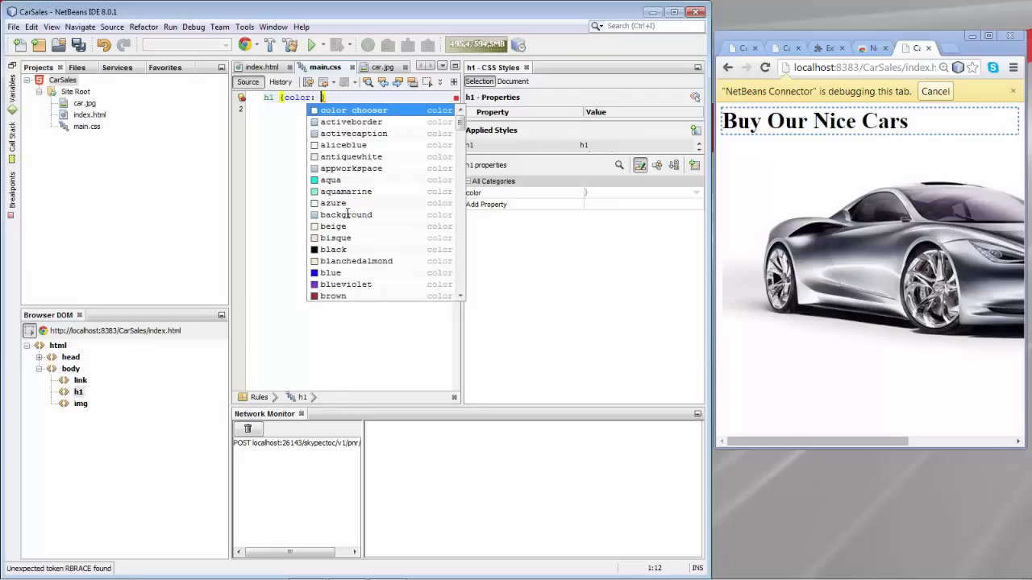
Scroll the colour suggestions and pick chartreuse for the h1 color in main.css.
{"action": "scroll", "scroll_direction": "down", "scroll_amount": 3}
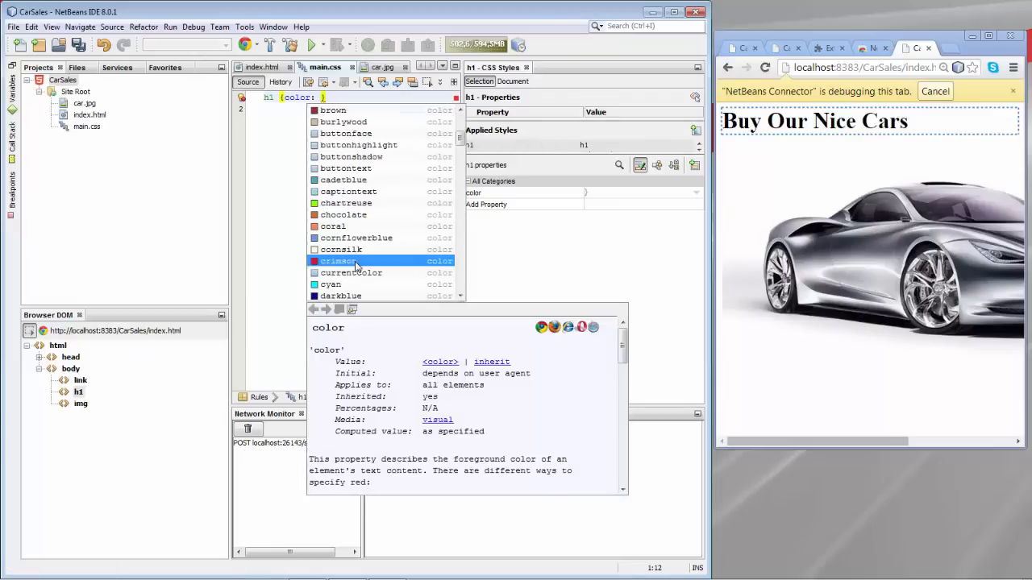
{"action": "mouse_move", "coordinate": [536, 339]}
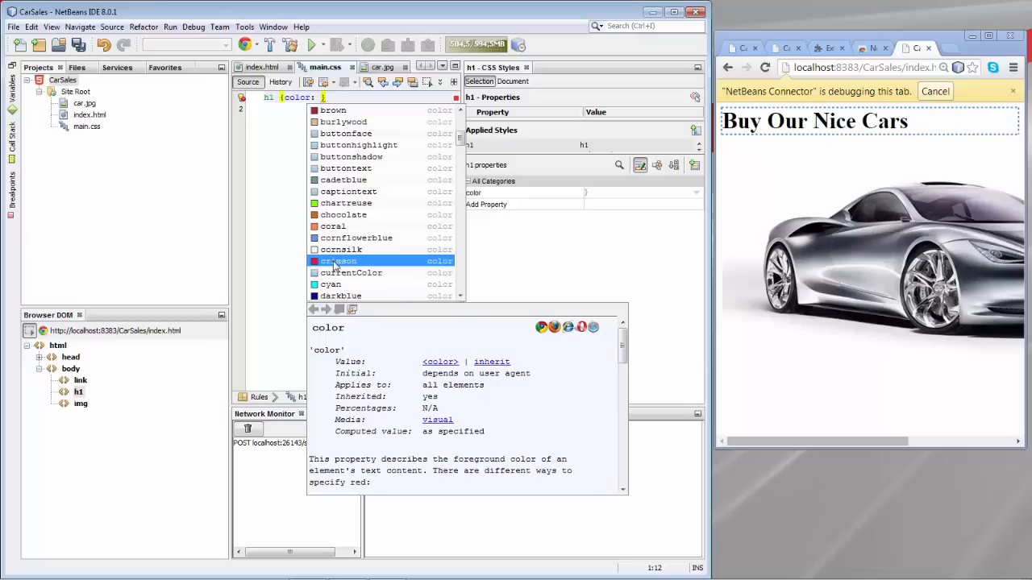
{"action": "left_click", "coordinate": [338, 260]}
{"action": "type", "text": "chartreuse"}
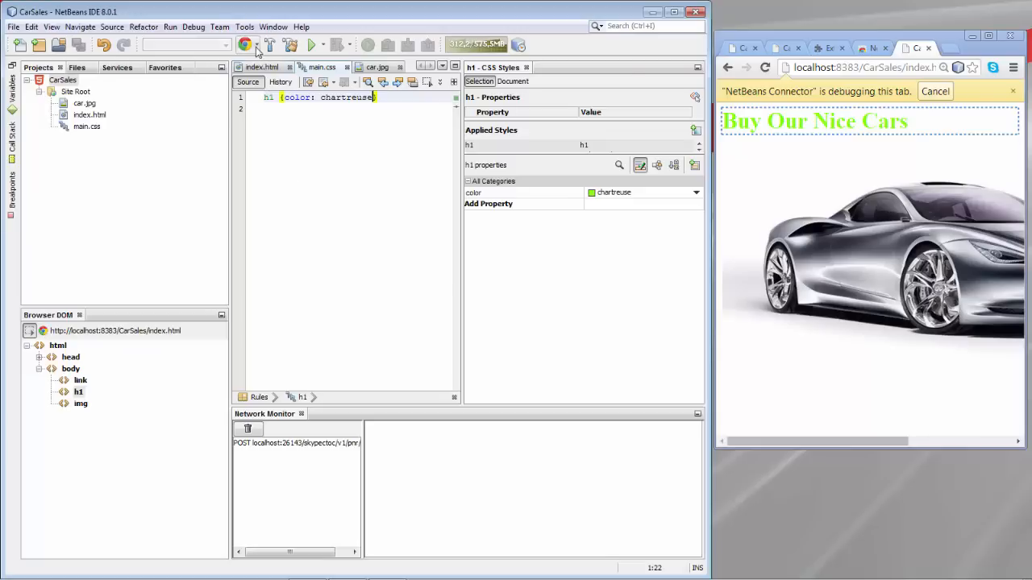
Check the run-browser dropdown, then open Chrome's NetBeans Connector menu with Inspect in NetBeans Mode checked.
{"action": "left_click", "coordinate": [259, 44]}
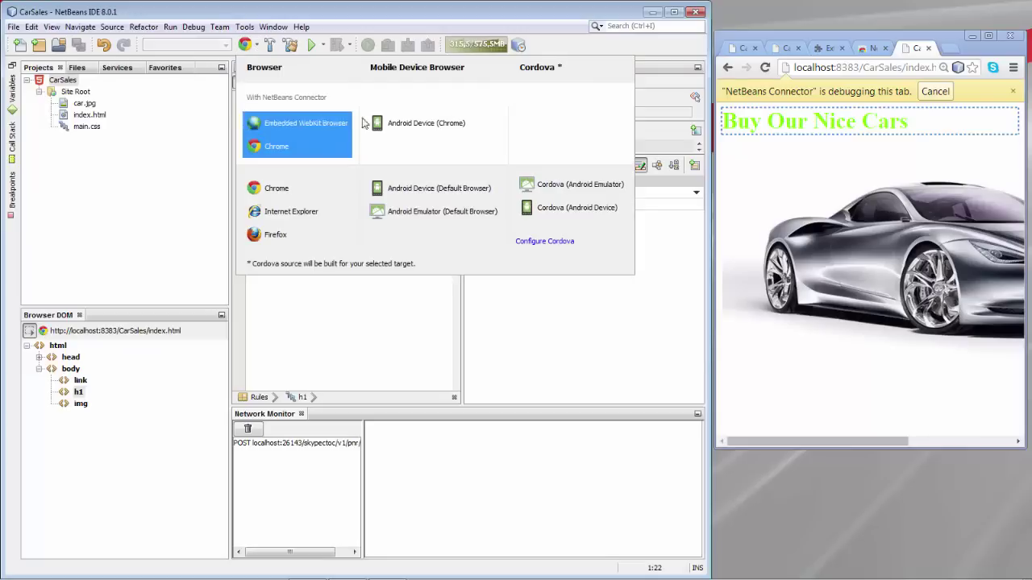
{"action": "left_click", "coordinate": [426, 123]}
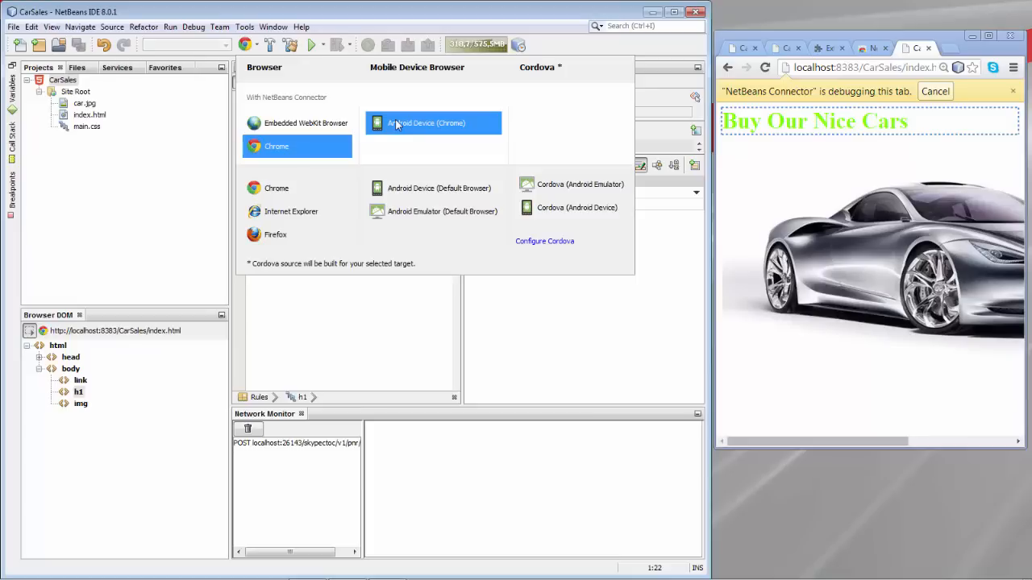
{"action": "mouse_move", "coordinate": [139, 385]}
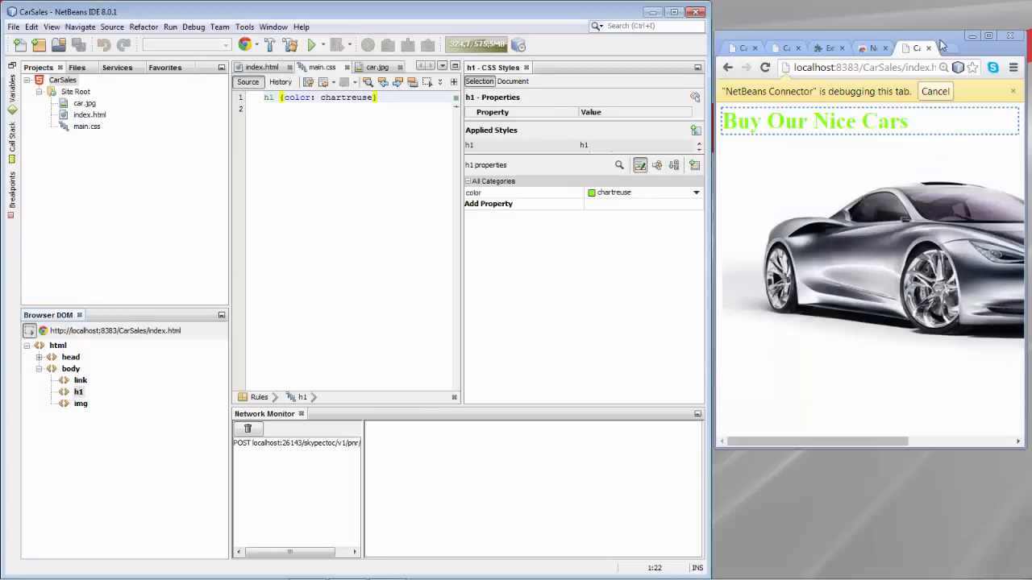
{"action": "left_click", "coordinate": [946, 68]}
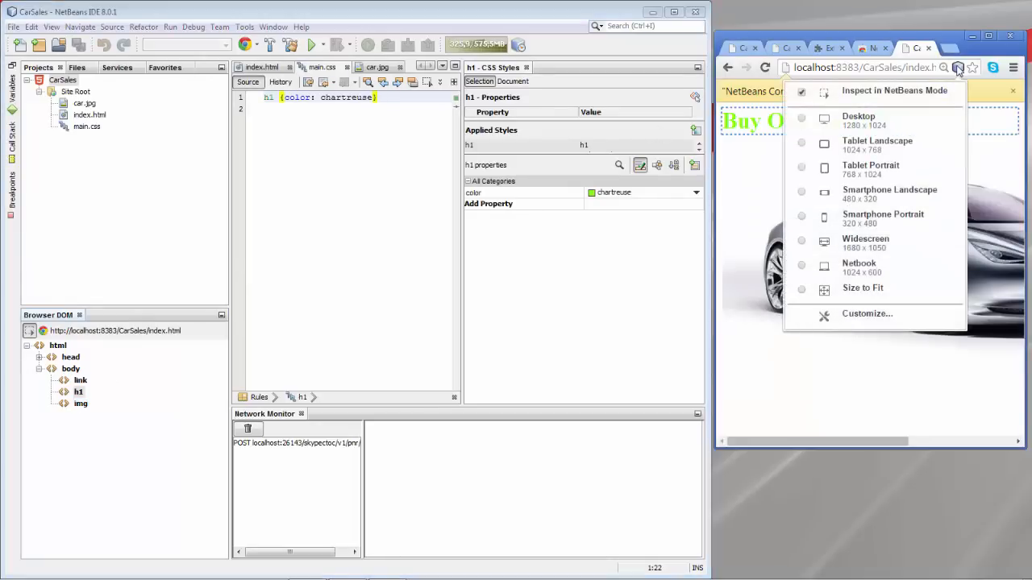